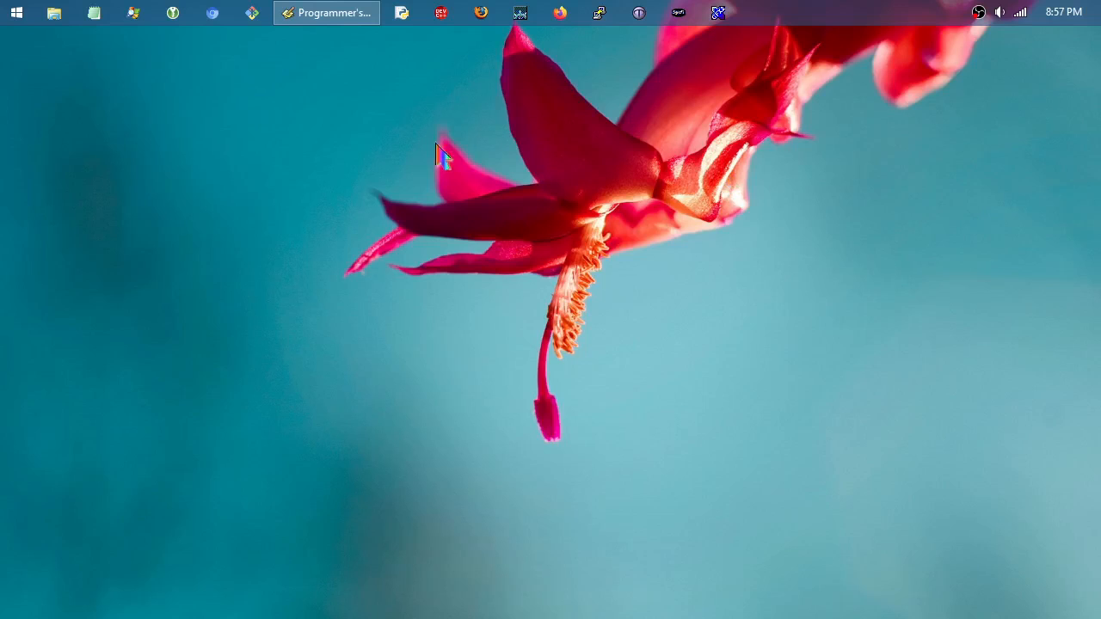
Step: Restore the Programmer's Notepad window showing the empty no-nulls.js file
left_click(326, 12)
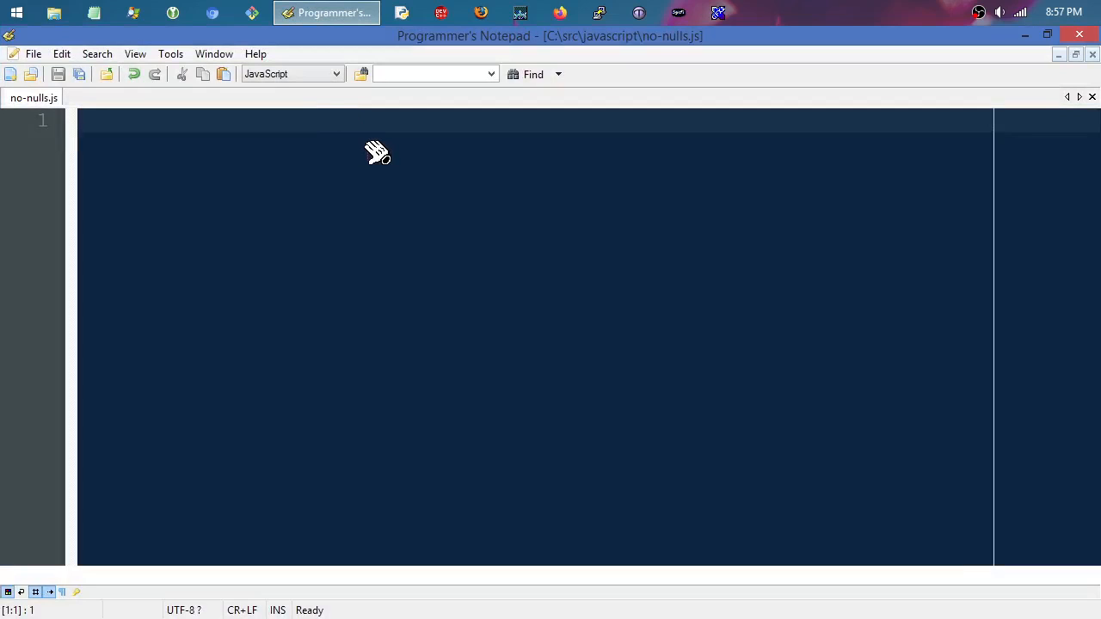
left_click(82, 120)
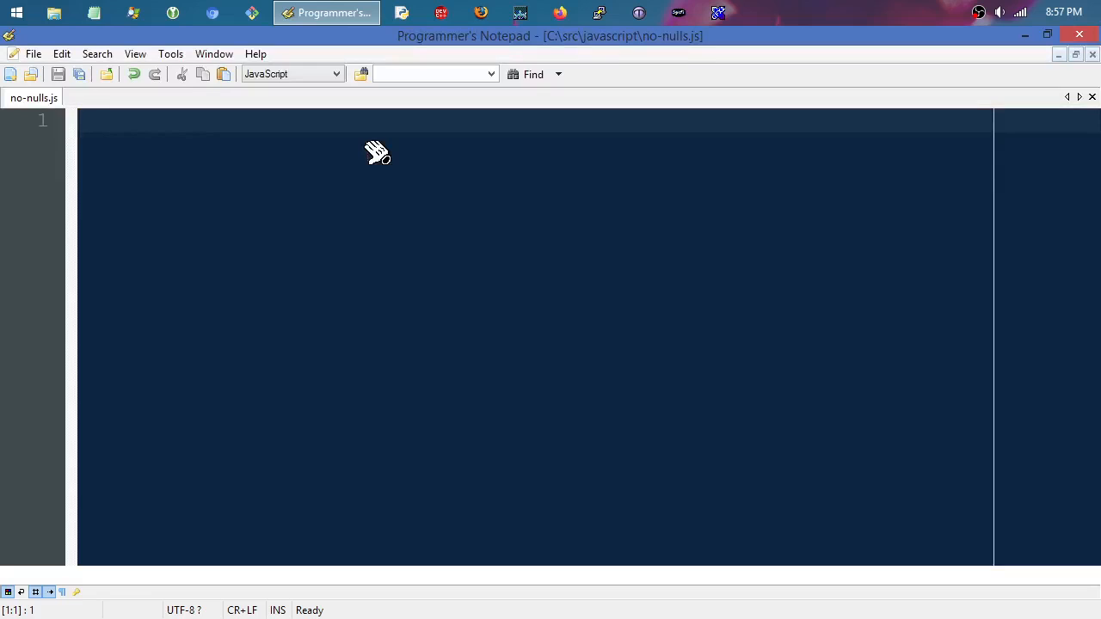
left_click(103, 120)
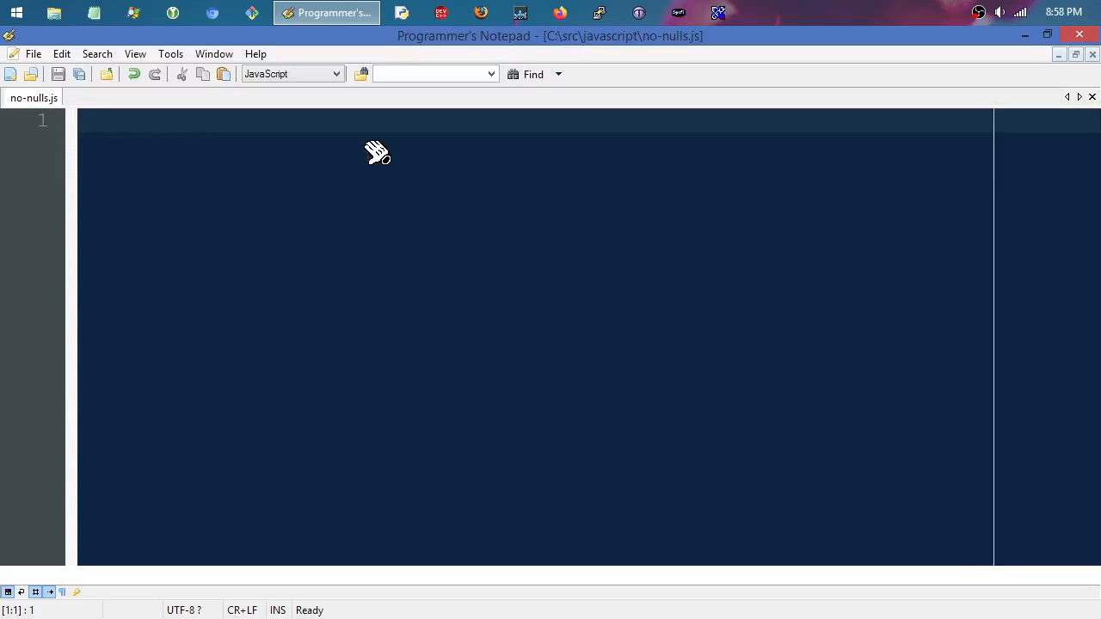
left_click(81, 120)
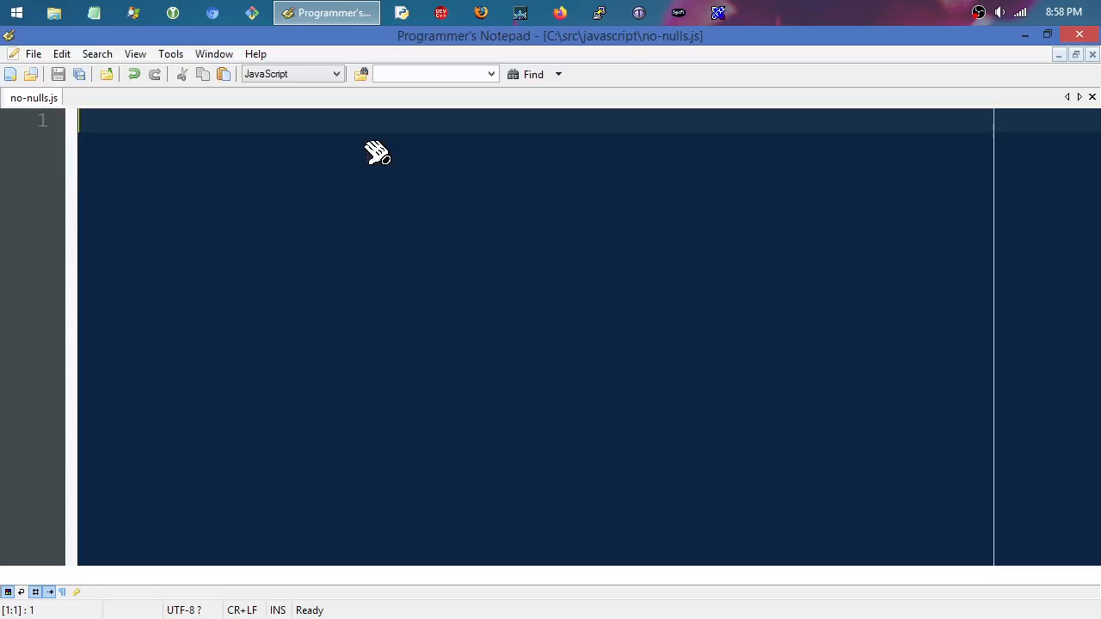
Step: Type 'function create_list(a, b) {' followed by 'results = []' on the next line
type("function")
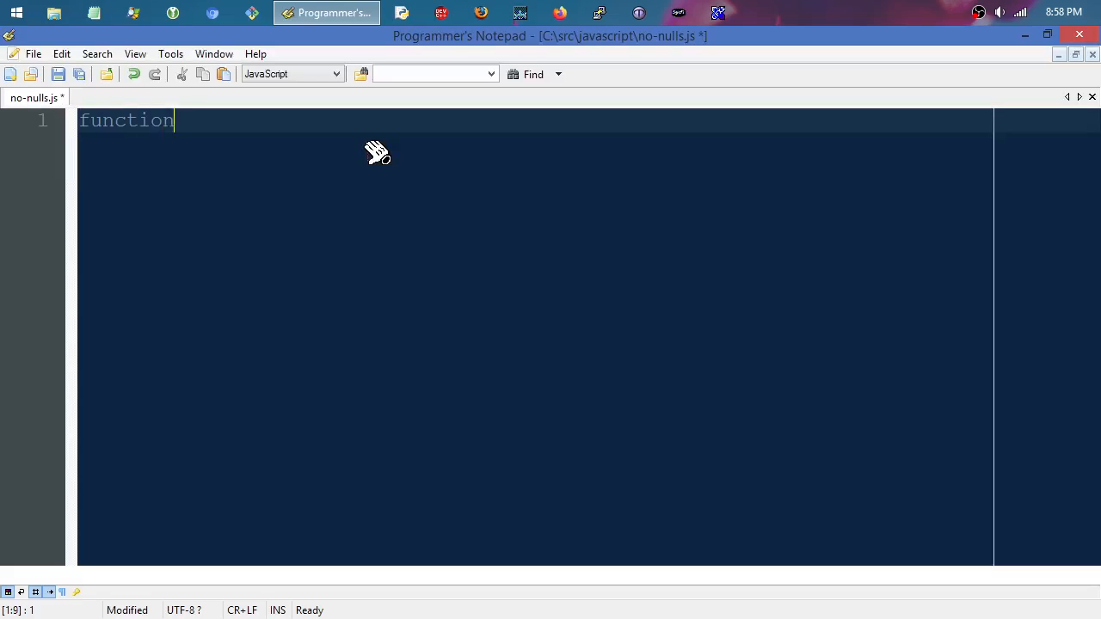
type("create")
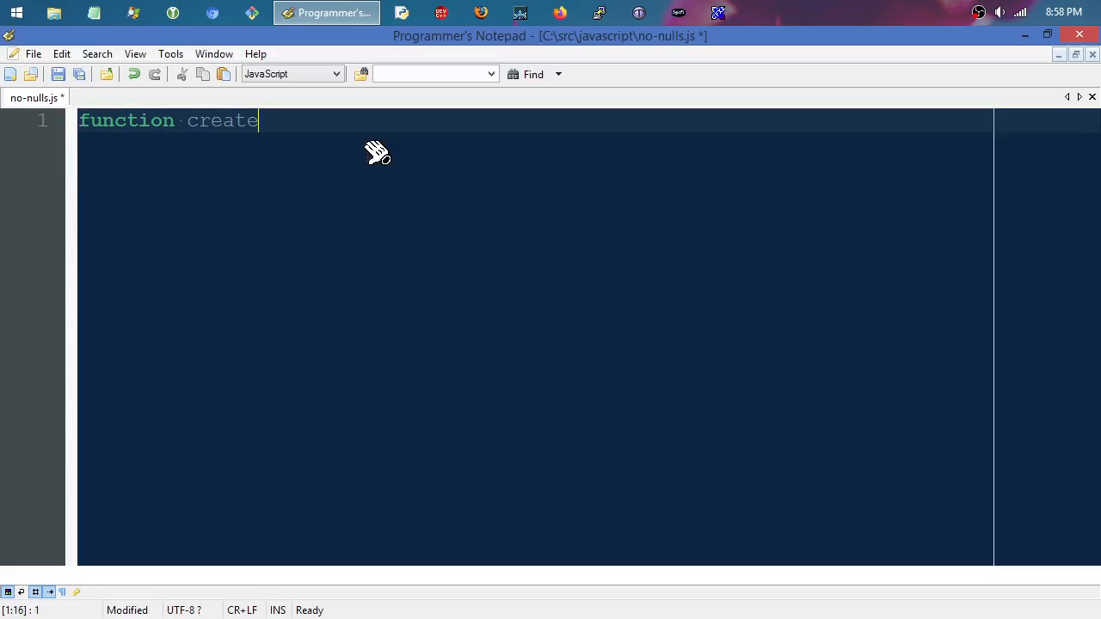
type("_list")
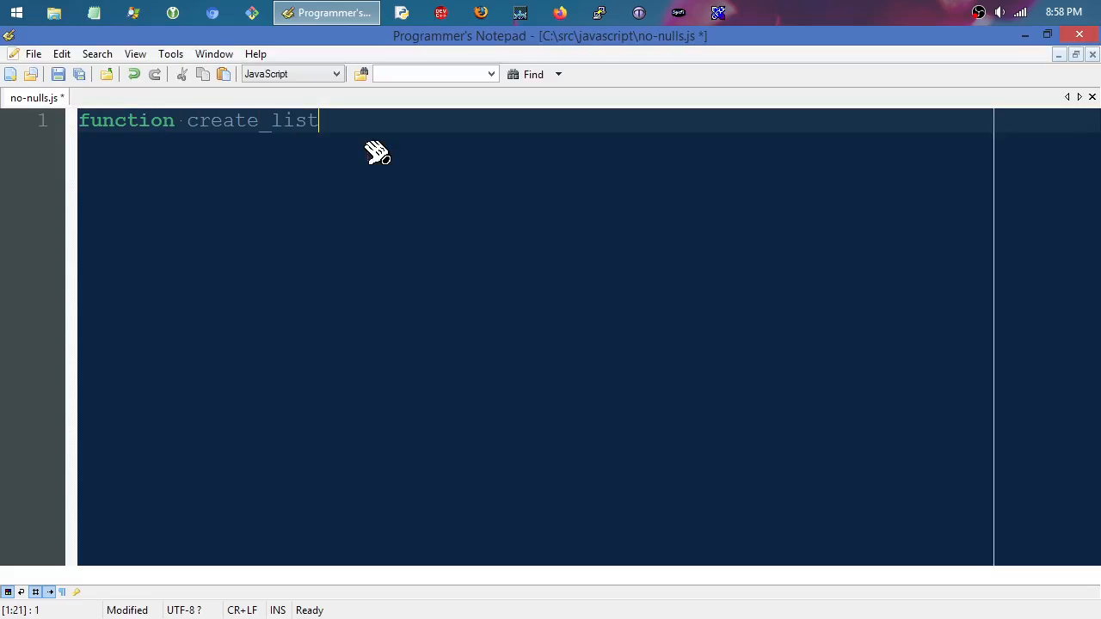
type("(a,")
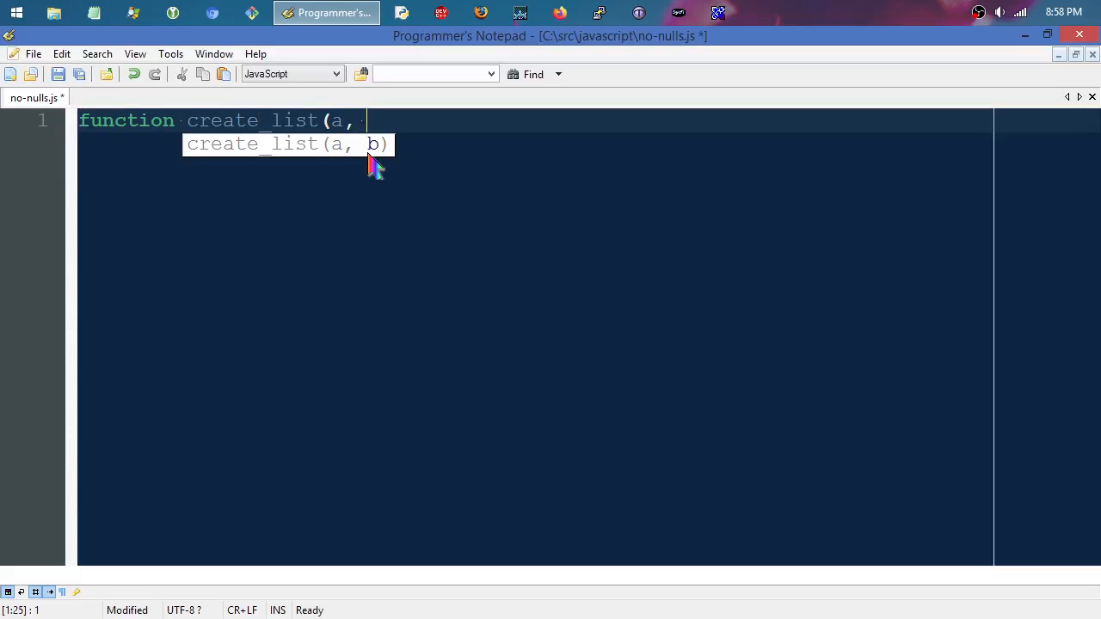
type("b) {")
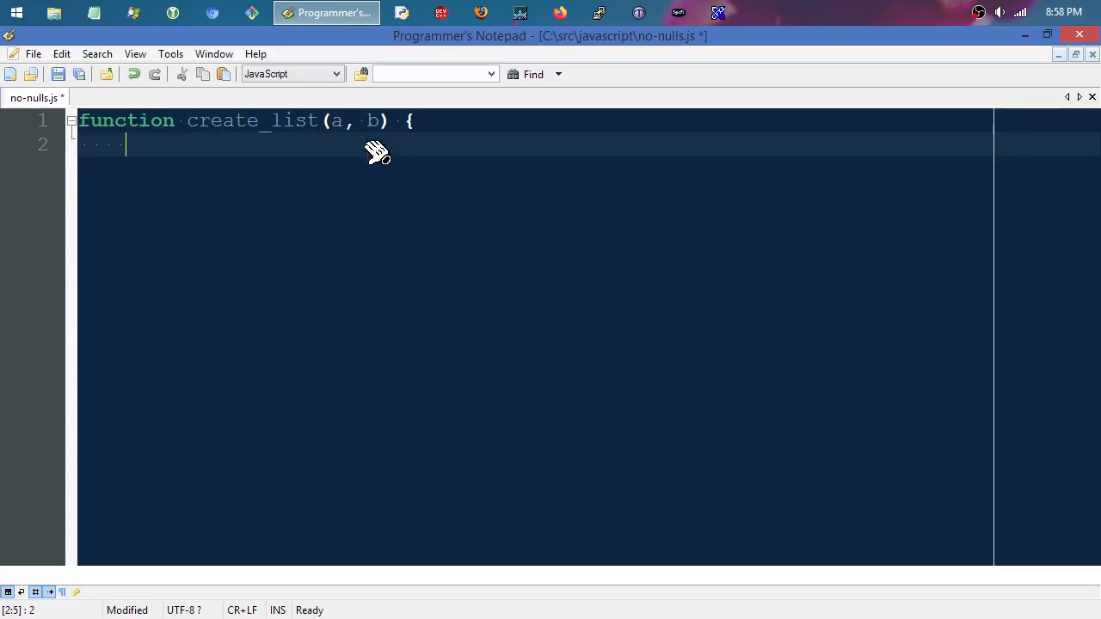
type("results")
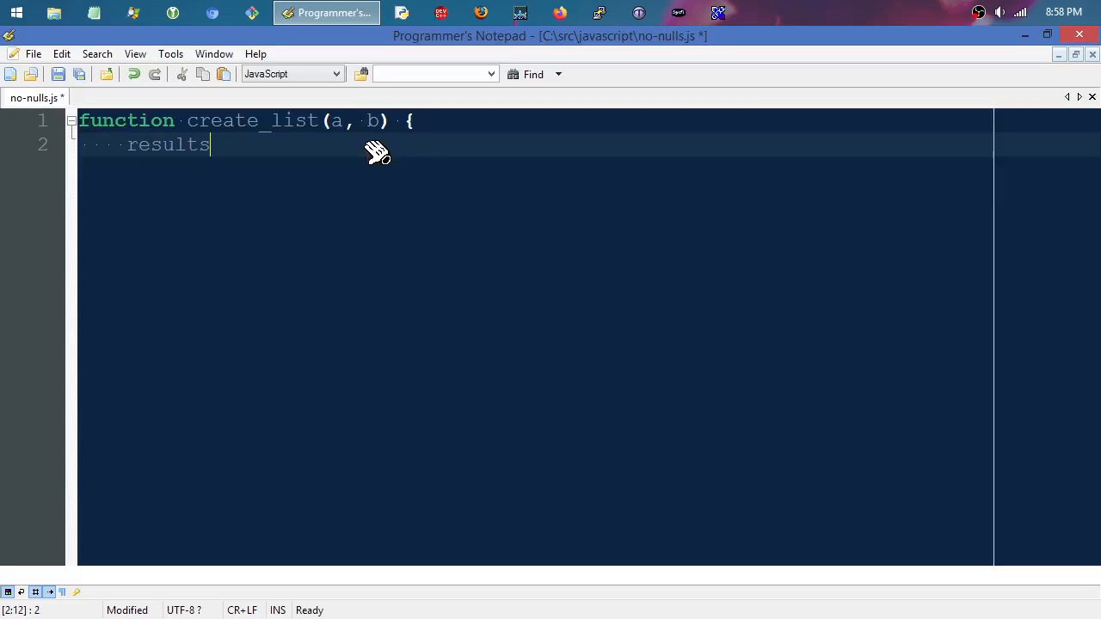
type("= []")
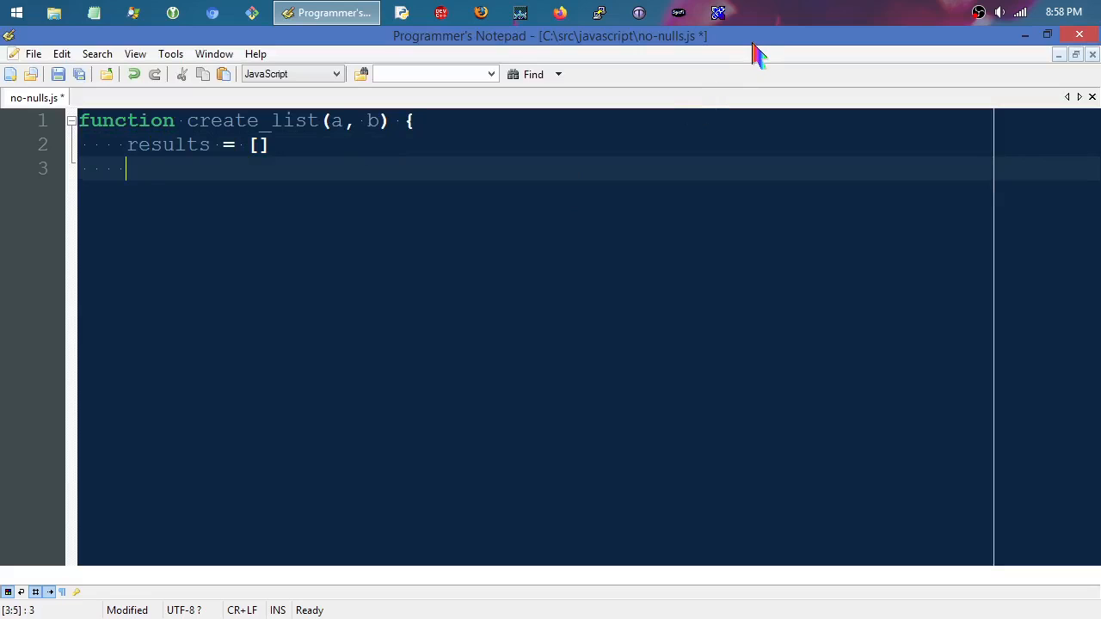
Step: Begin the for loop header with initializers i=0, n=a, correcting a typo
type("for (")
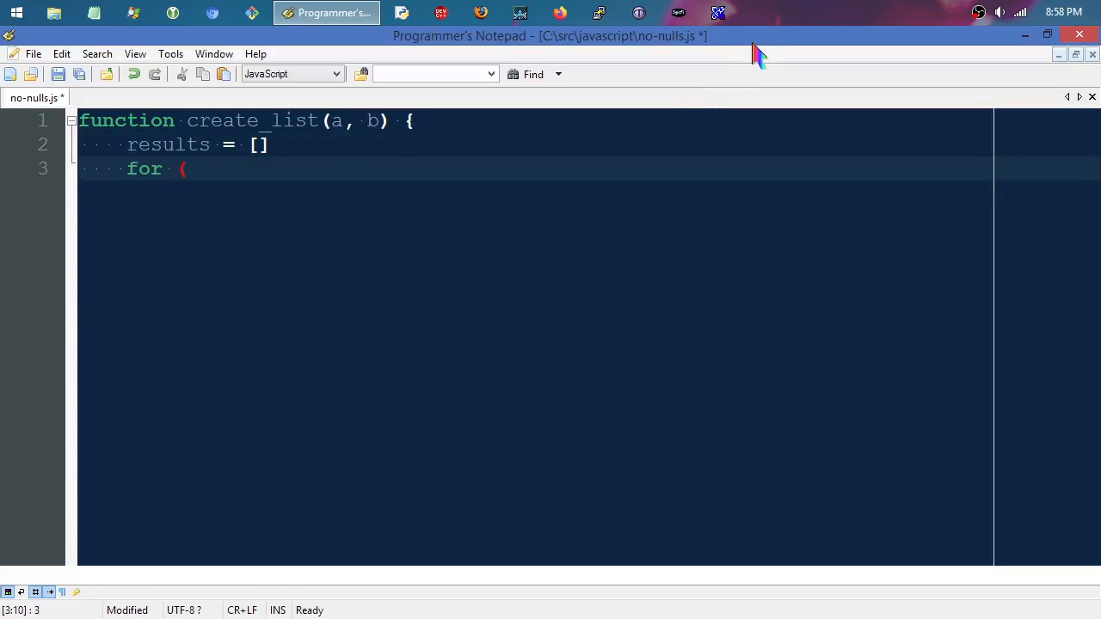
type("v")
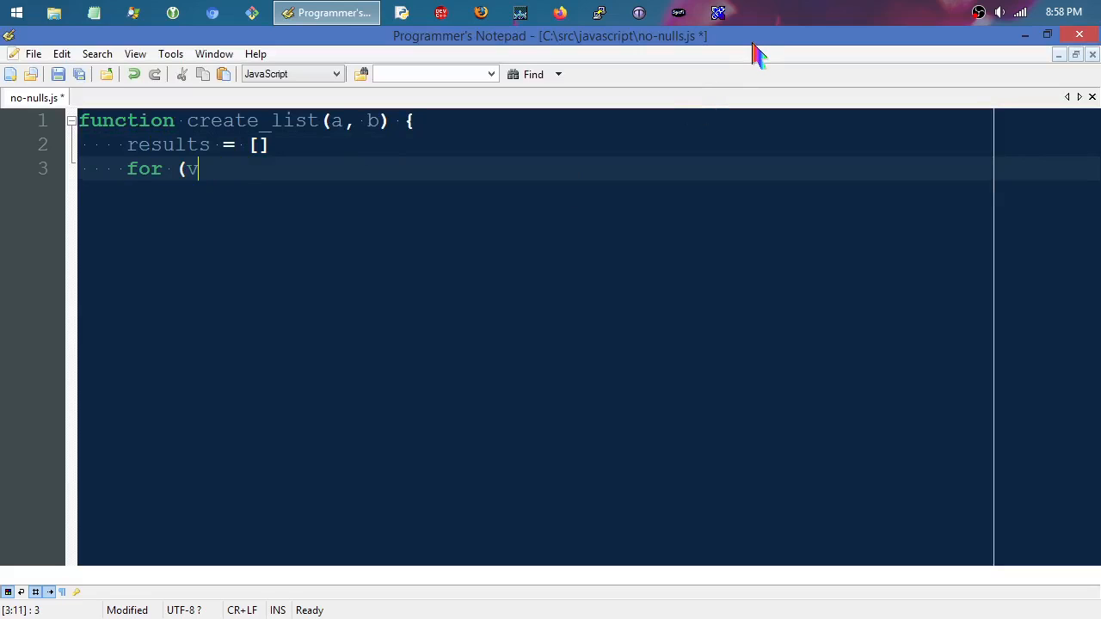
key("BackSpace")
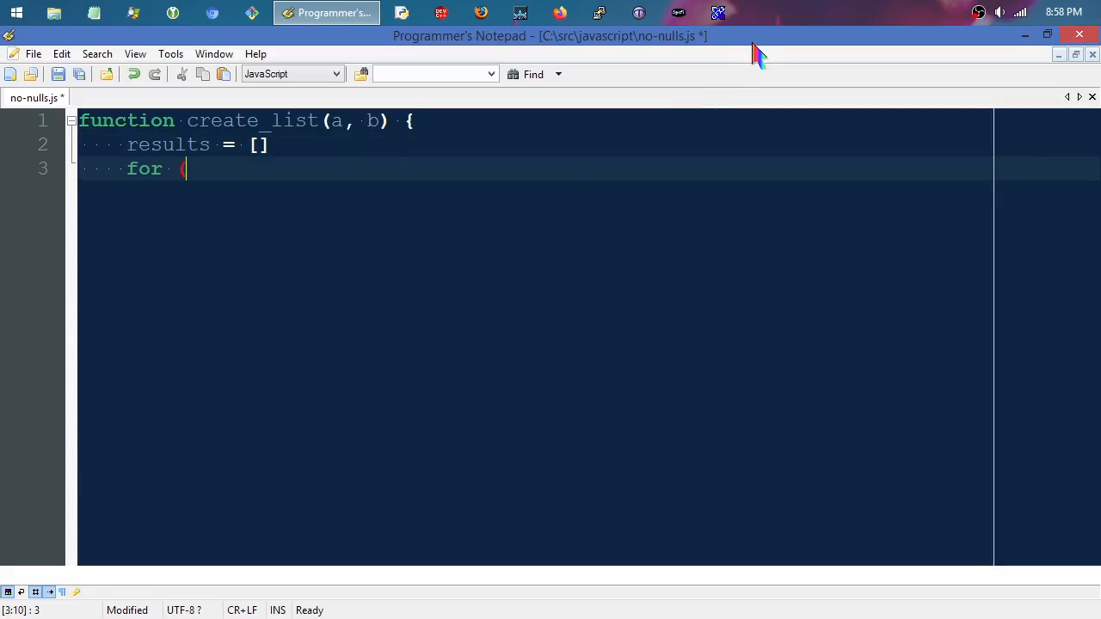
type("(i=")
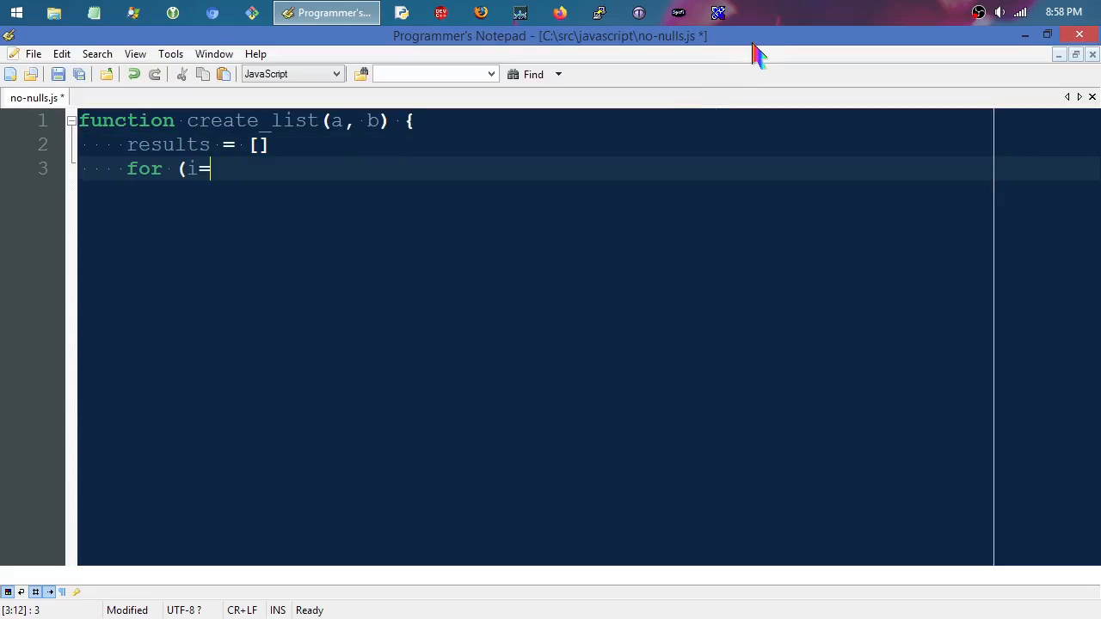
type("0")
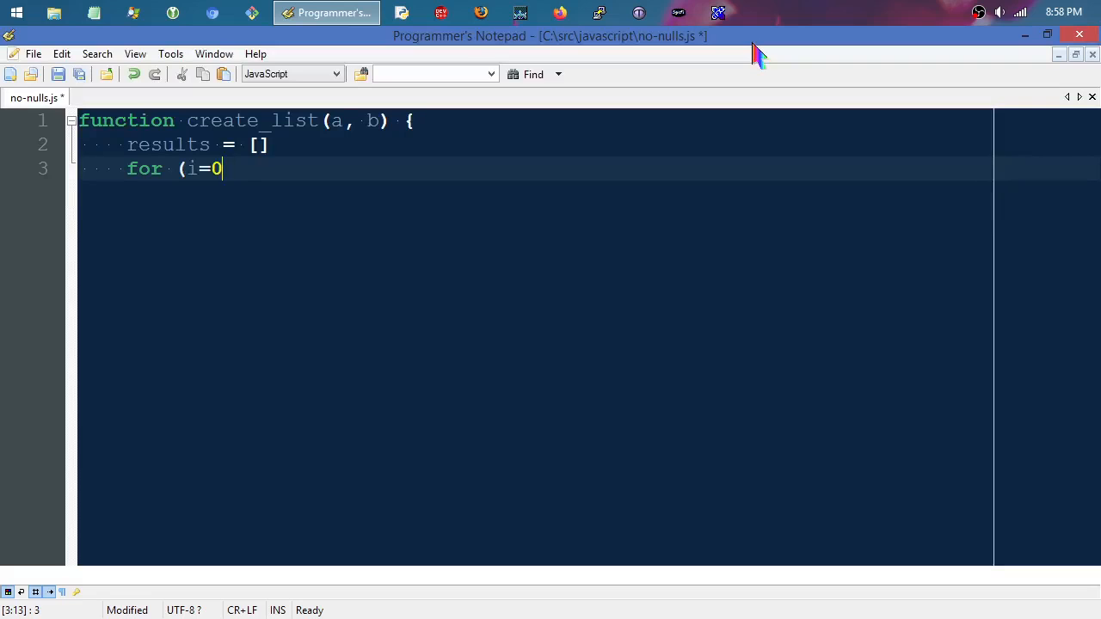
type(", n")
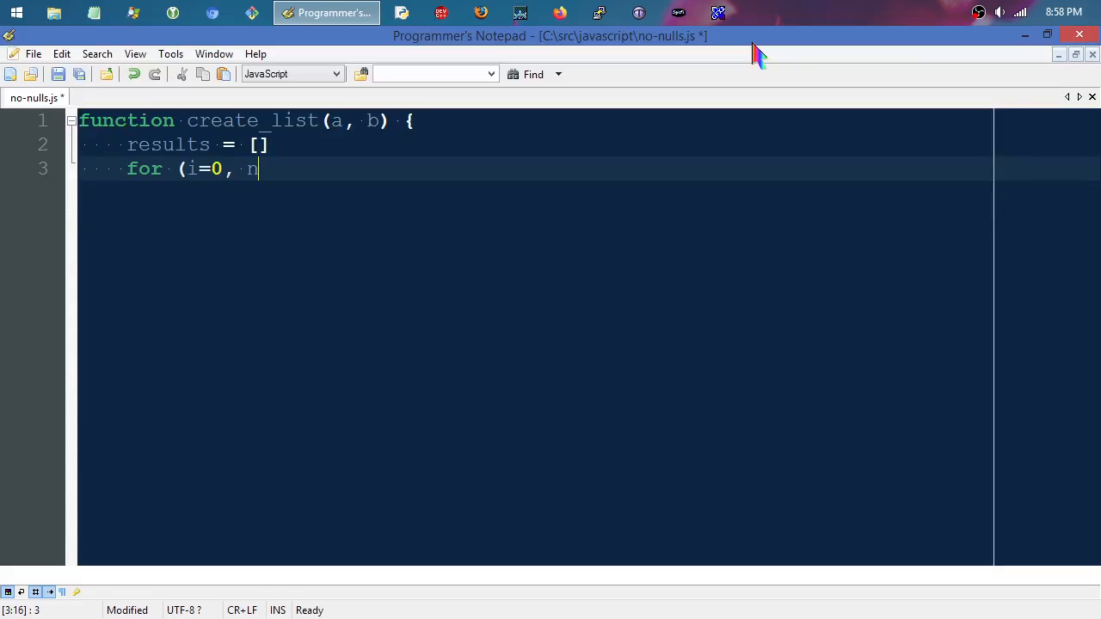
type("=")
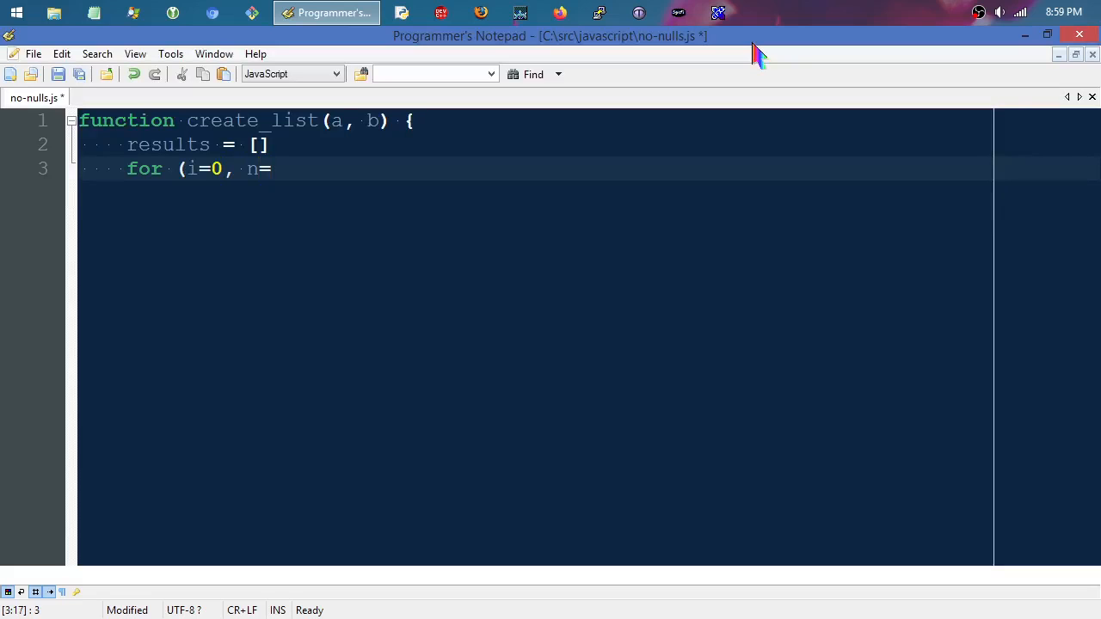
type("a;")
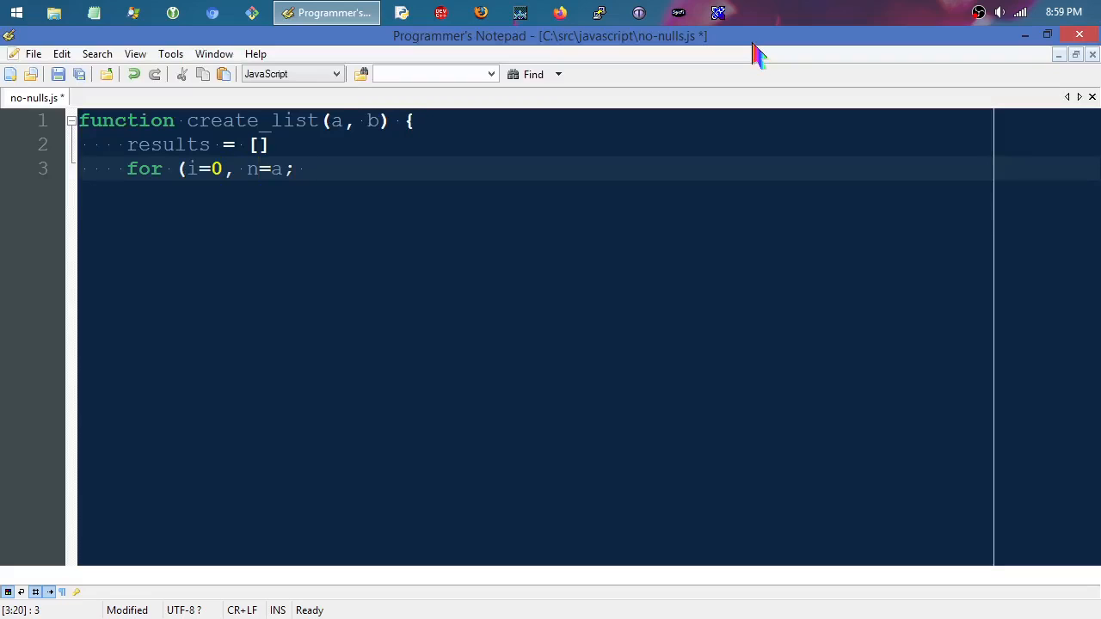
Step: Finish the loop header with condition n < b, increments i++, n++ and an opening brace
type("n<")
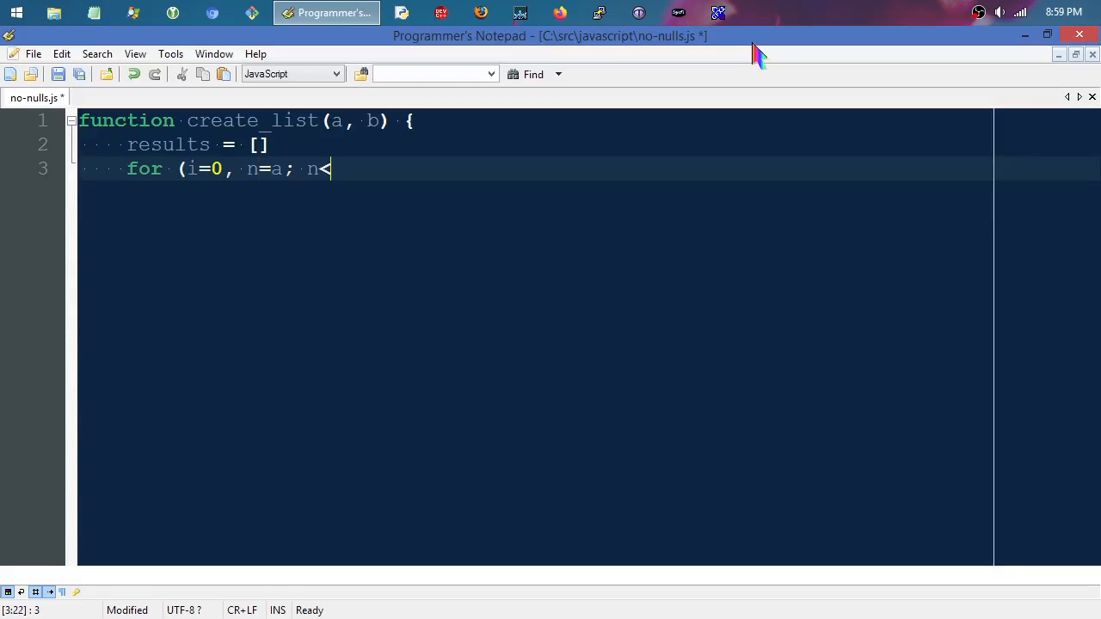
type("b")
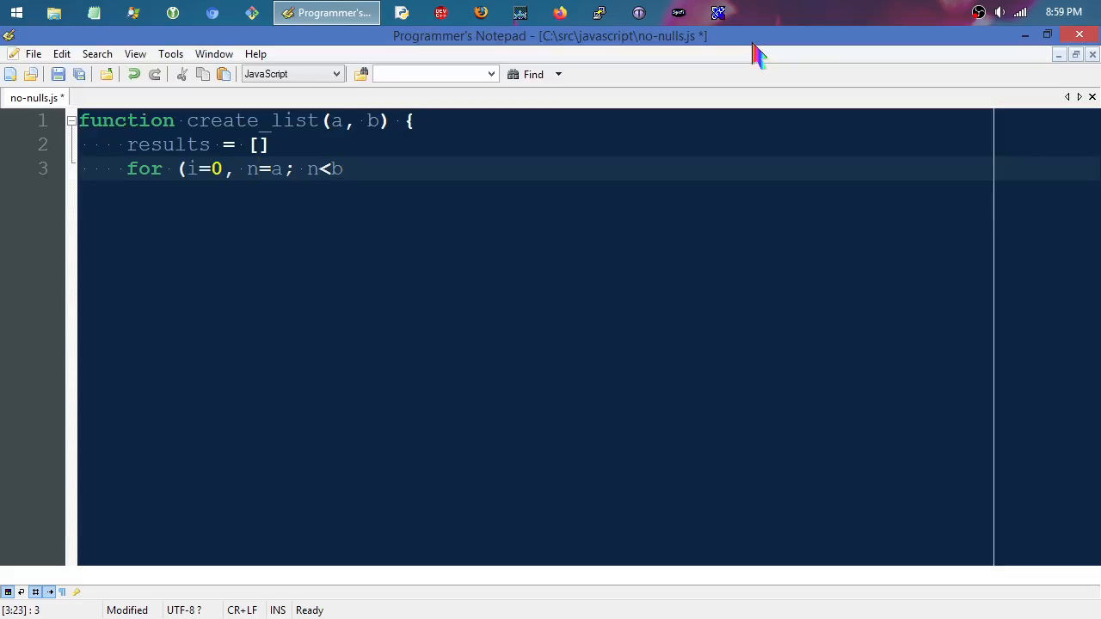
type("; i++")
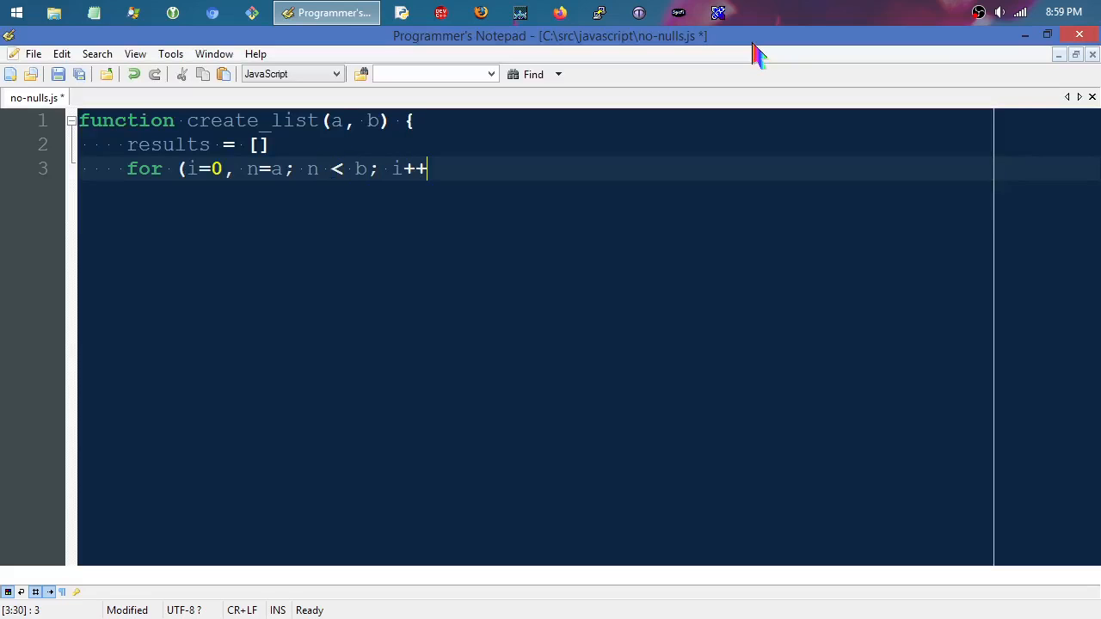
type(", n")
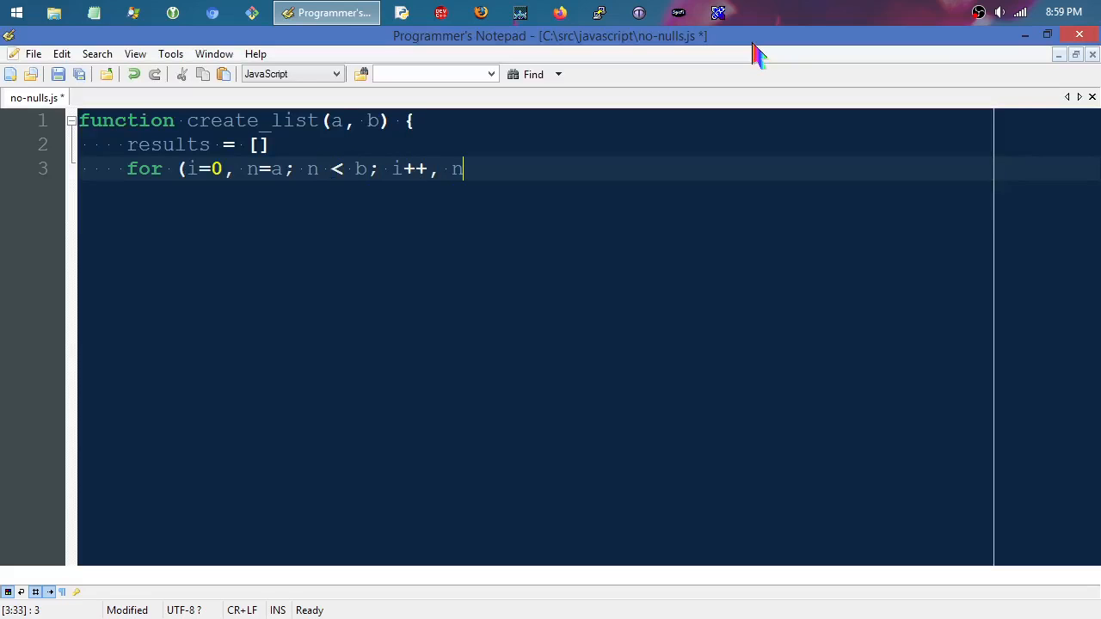
type("++")
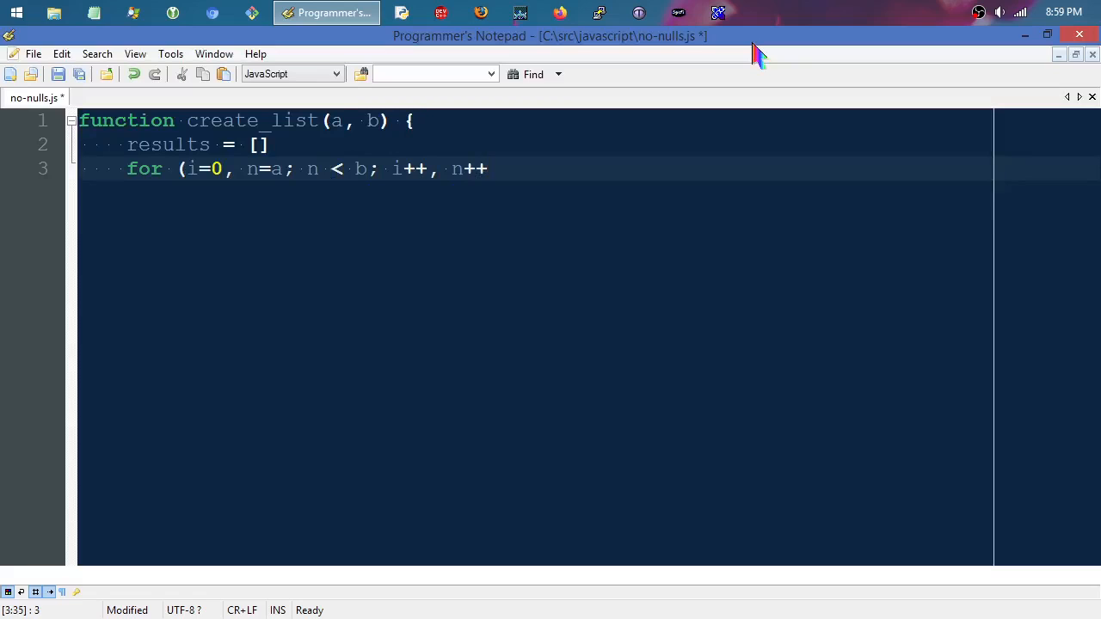
type(")")
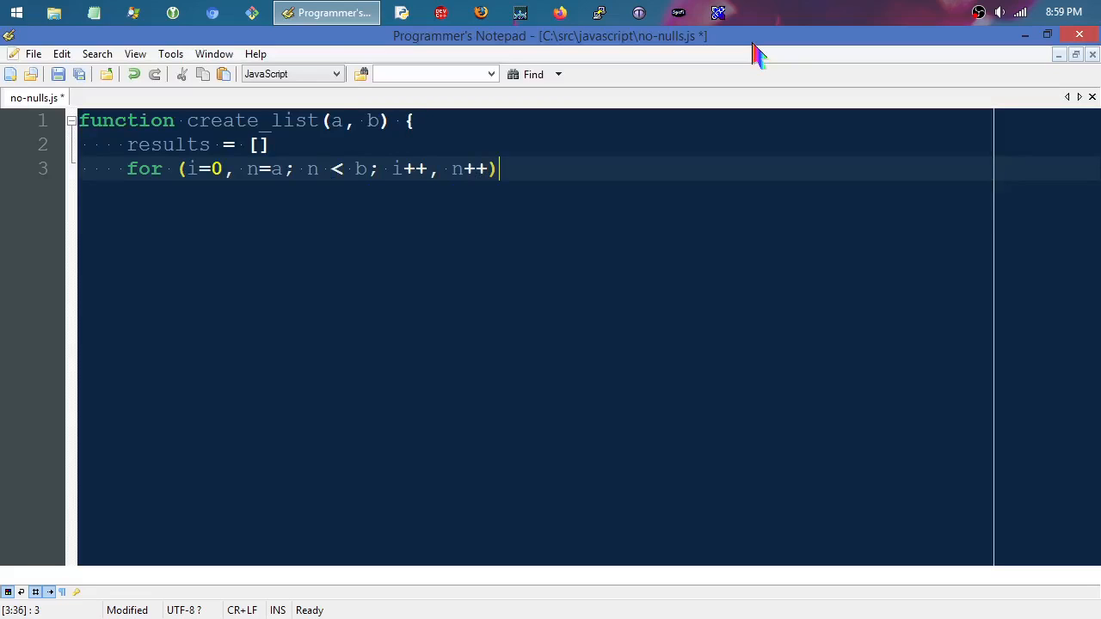
type("{")
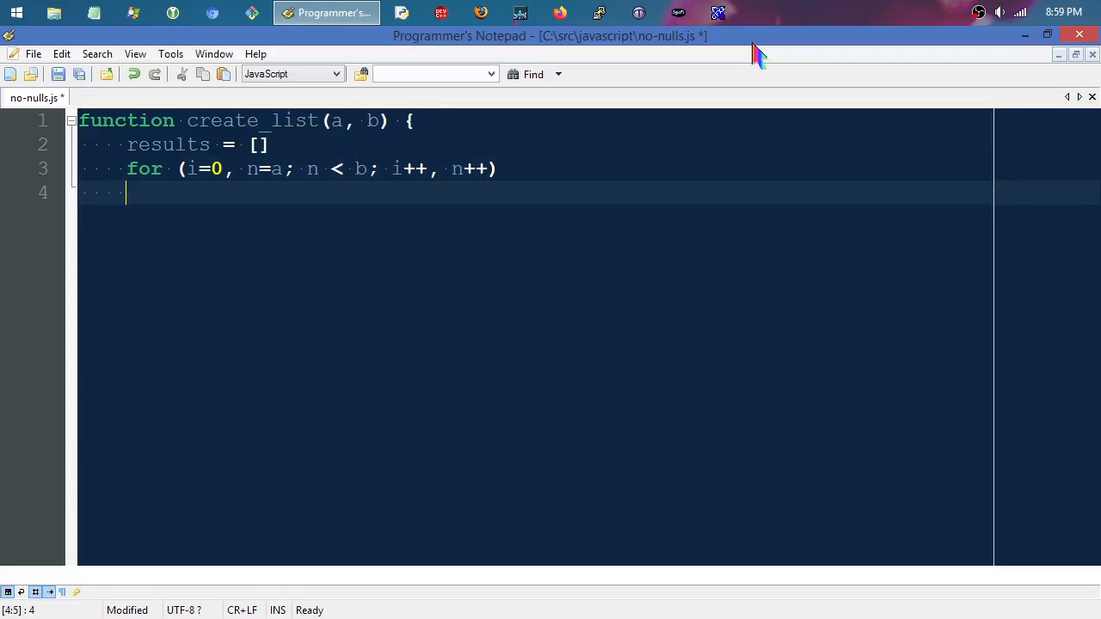
Step: Indent the loop body and assign results[i] = n
key("Tab")
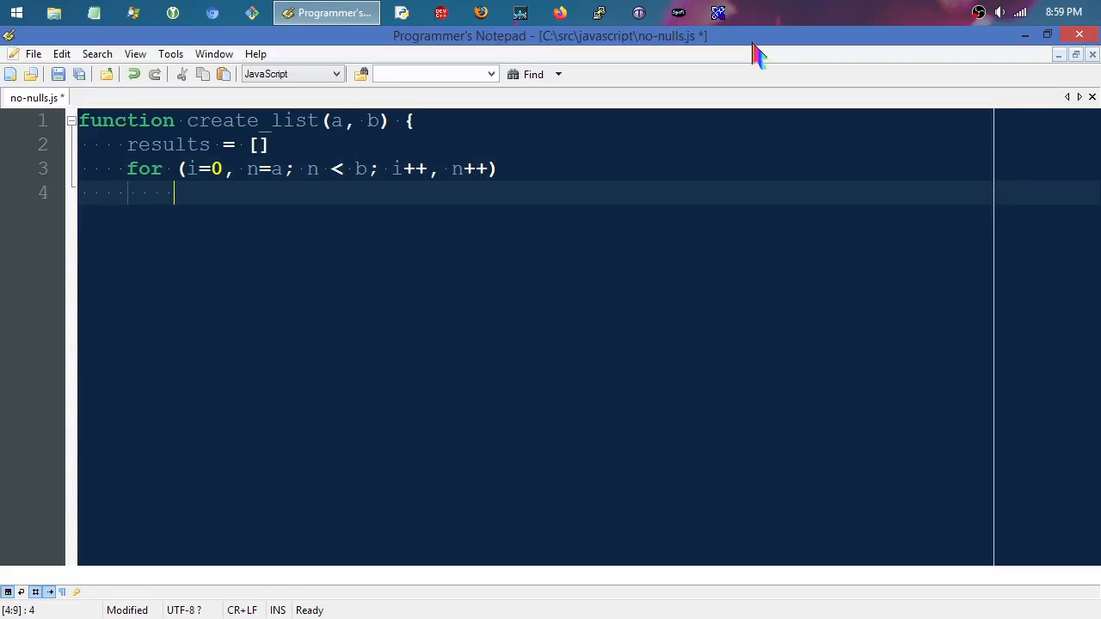
type("results")
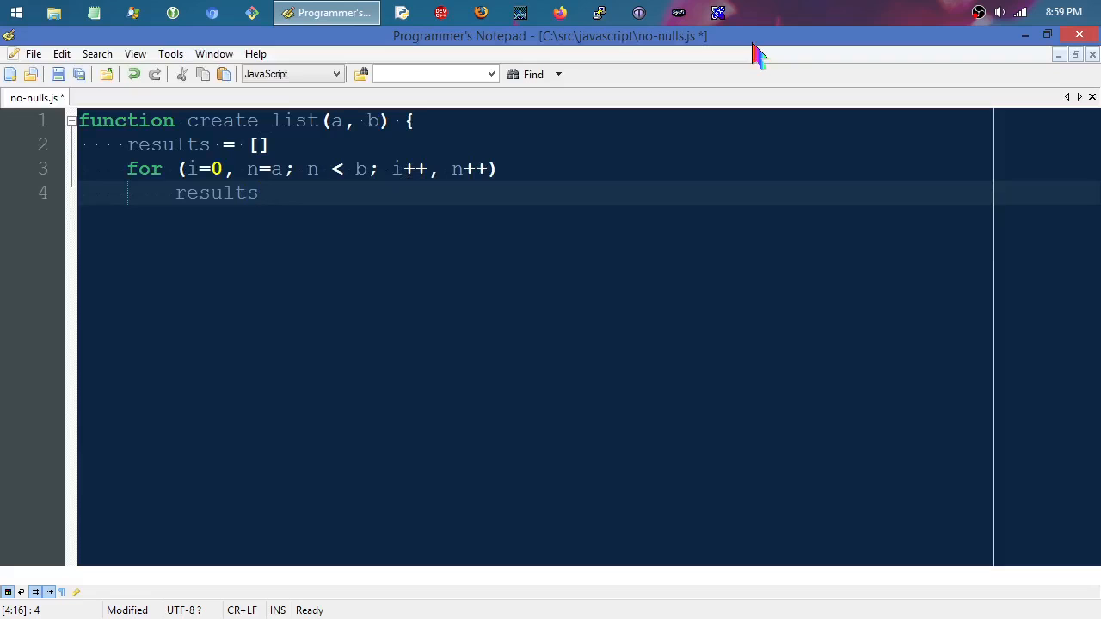
type("[i] =")
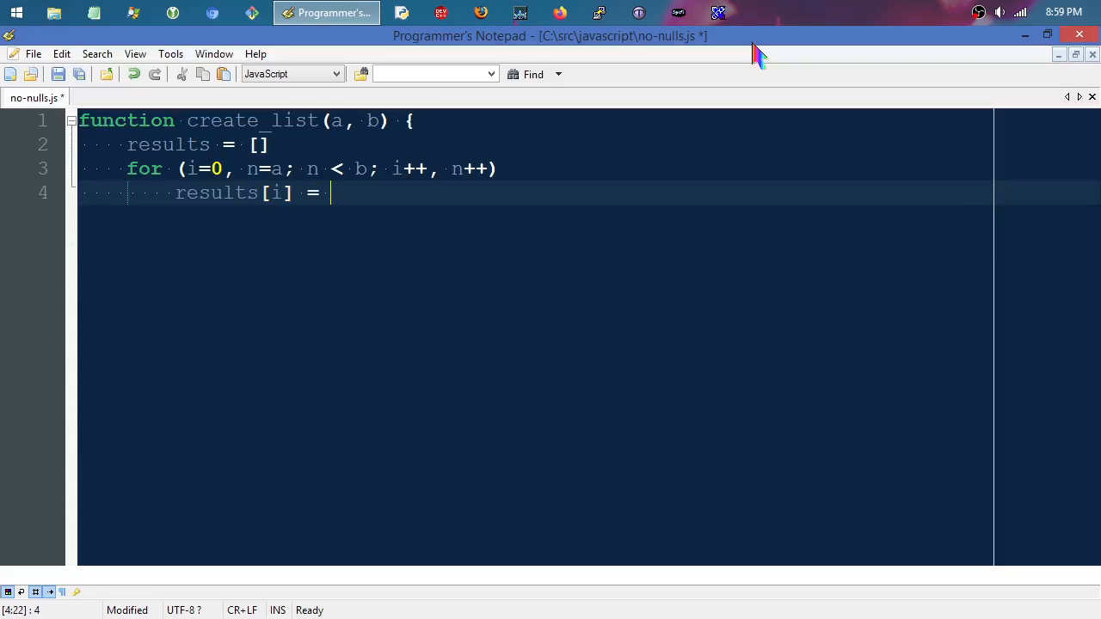
type("n")
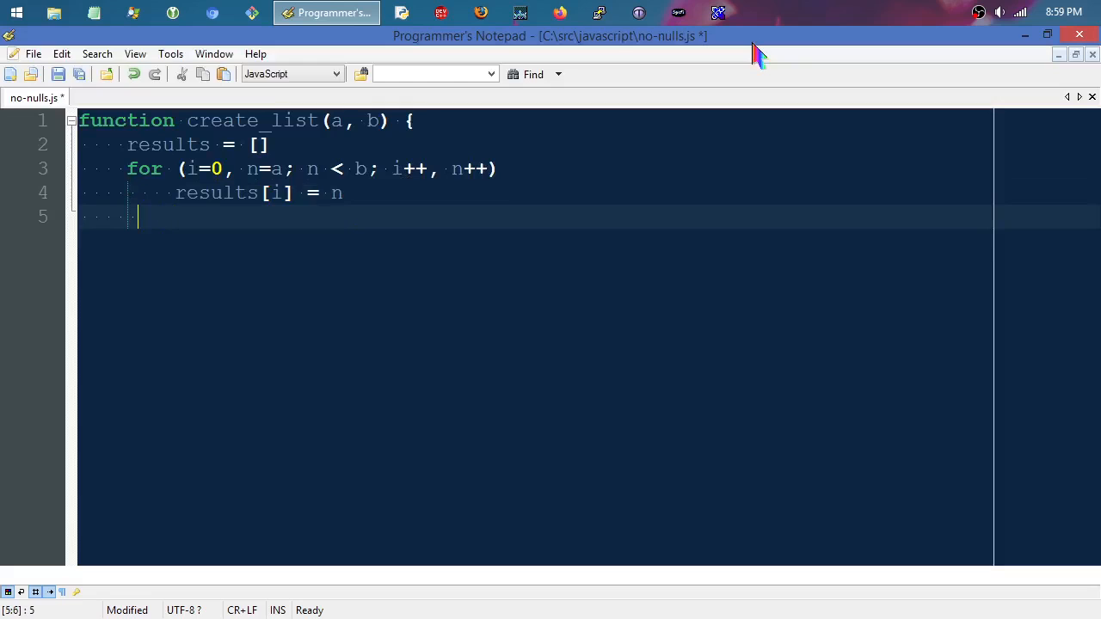
Step: Add 'return results' and the closing brace to complete create_list
type("reu")
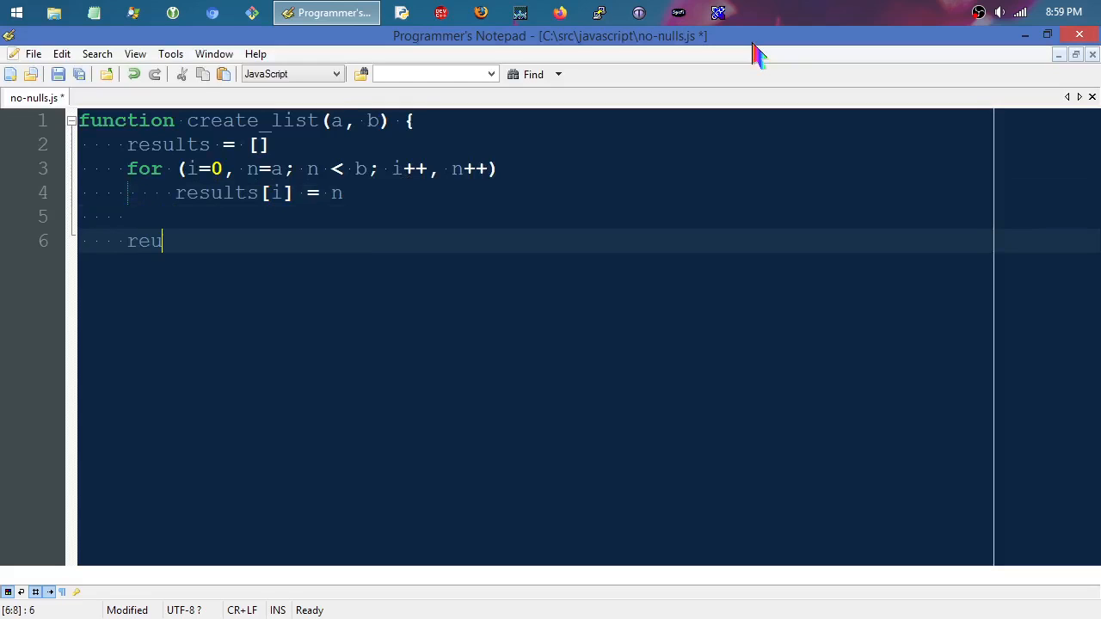
type("turn")
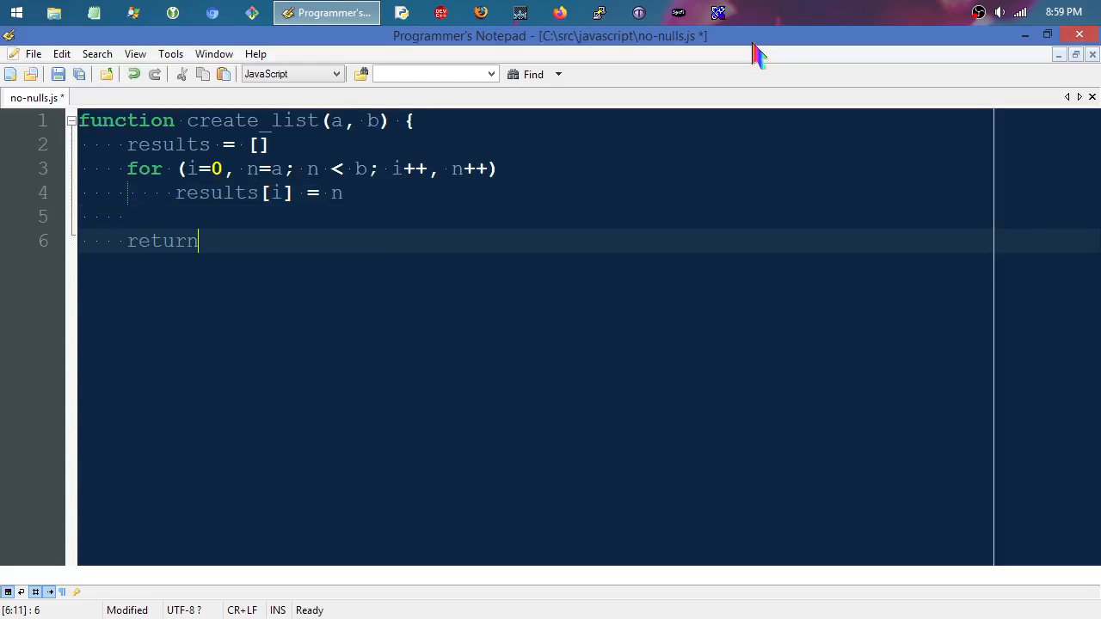
type("results")
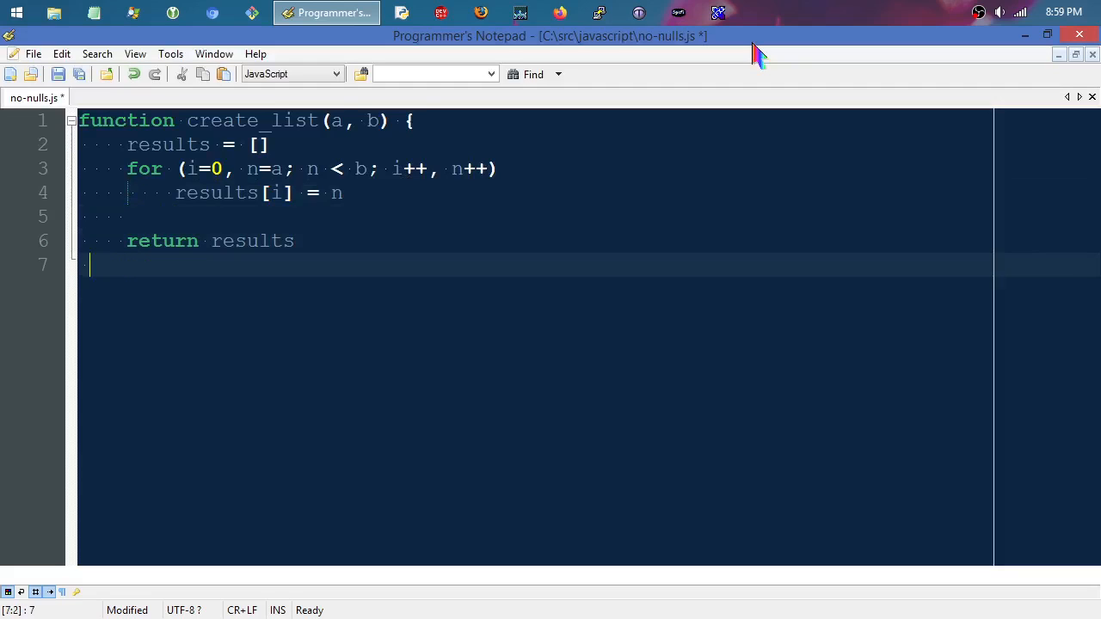
type("}")
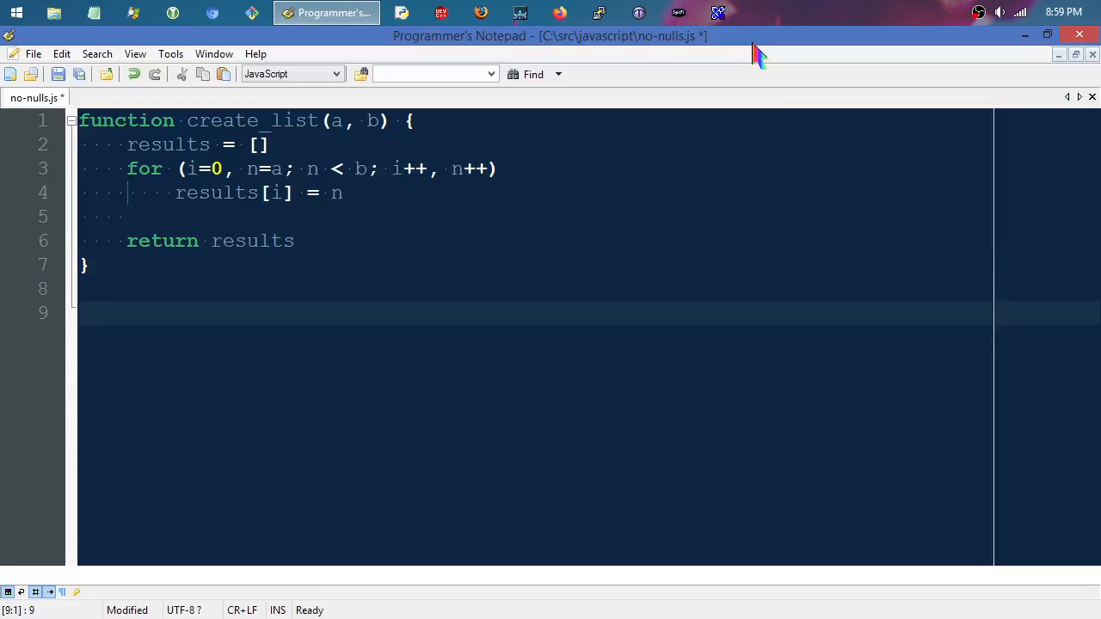
mouse_move(356, 129)
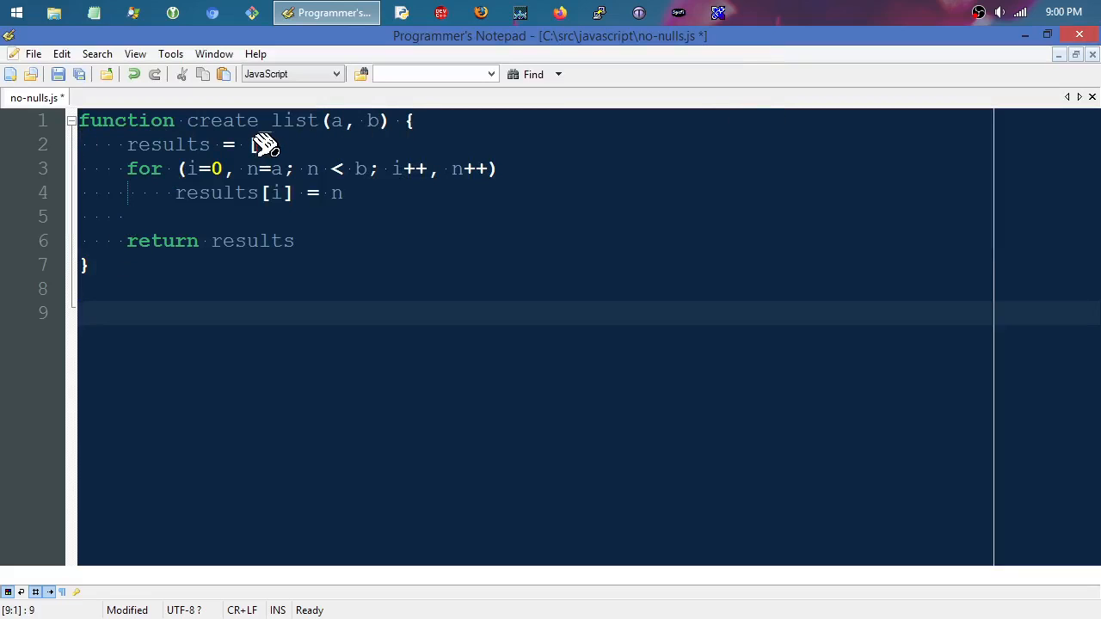
type("[]")
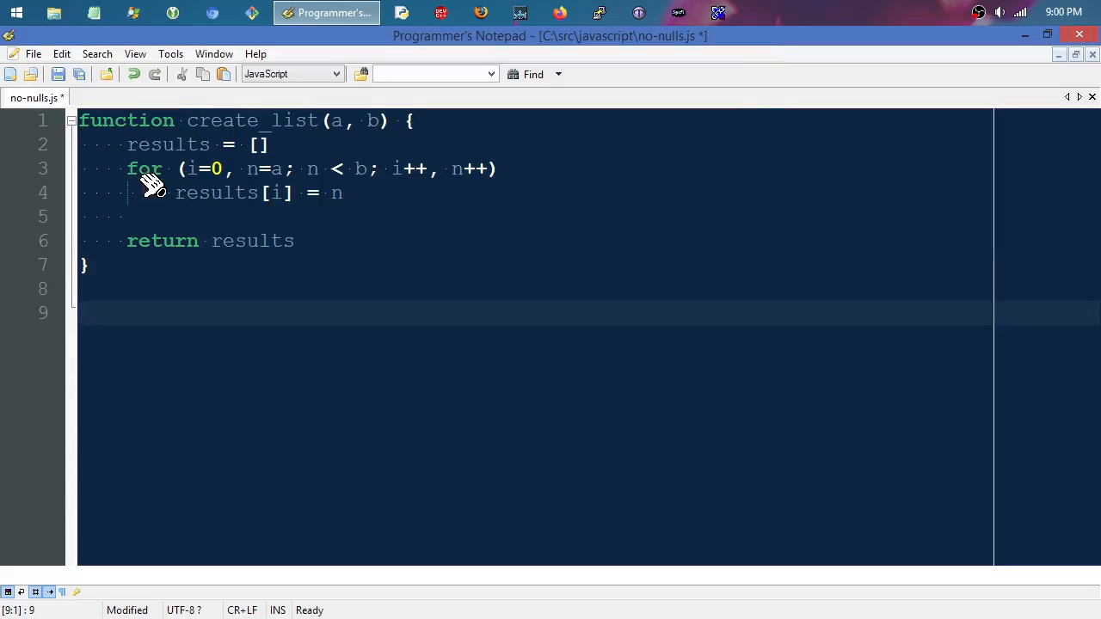
mouse_move(241, 193)
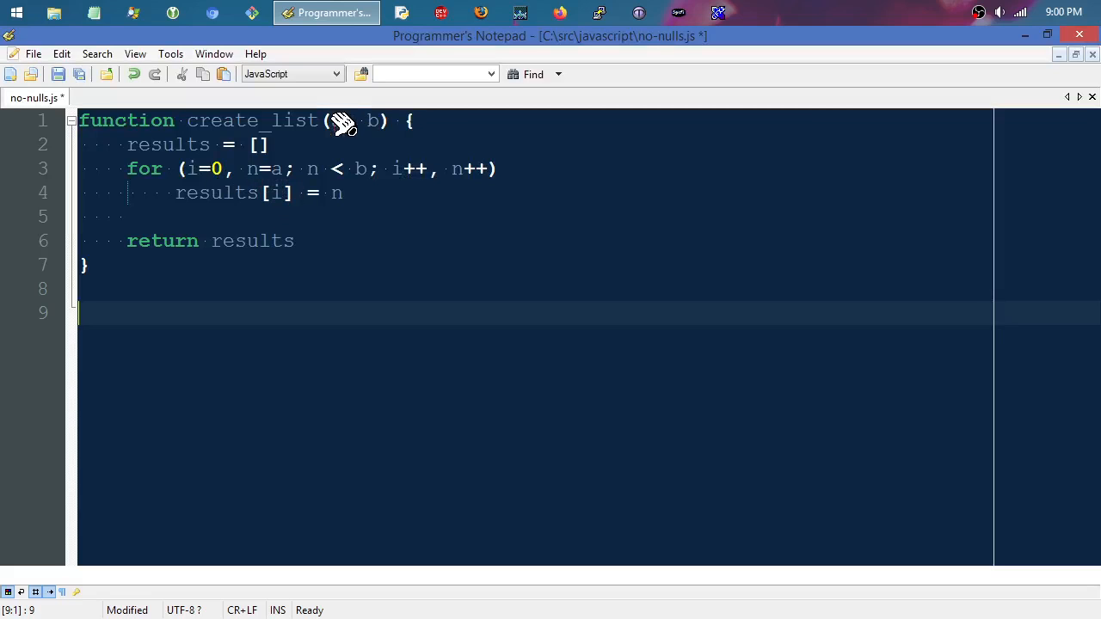
mouse_move(344, 141)
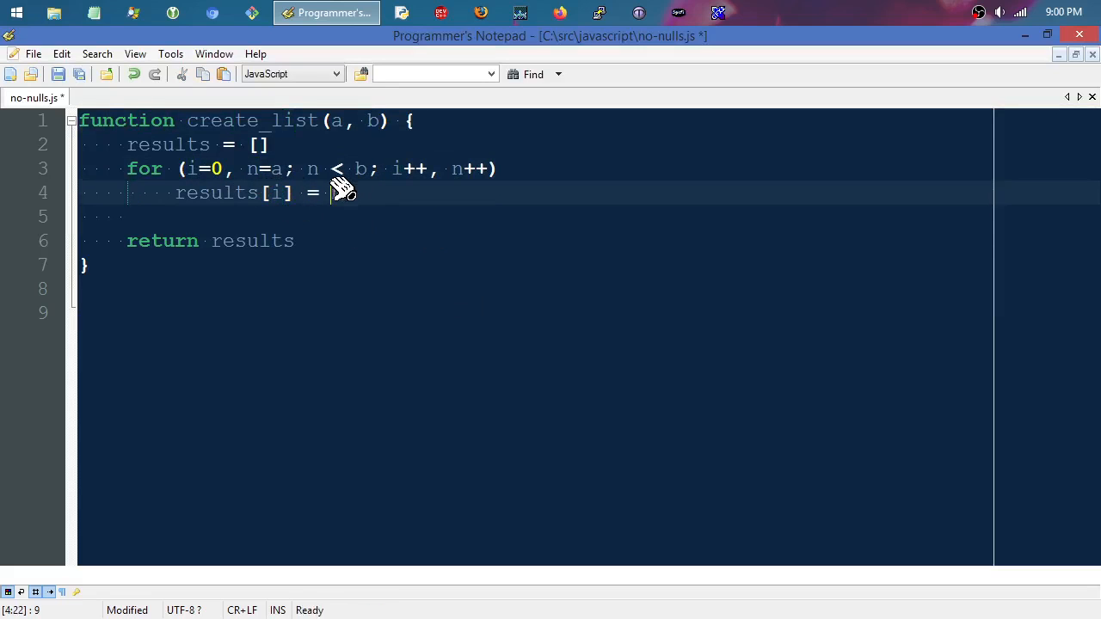
type("n")
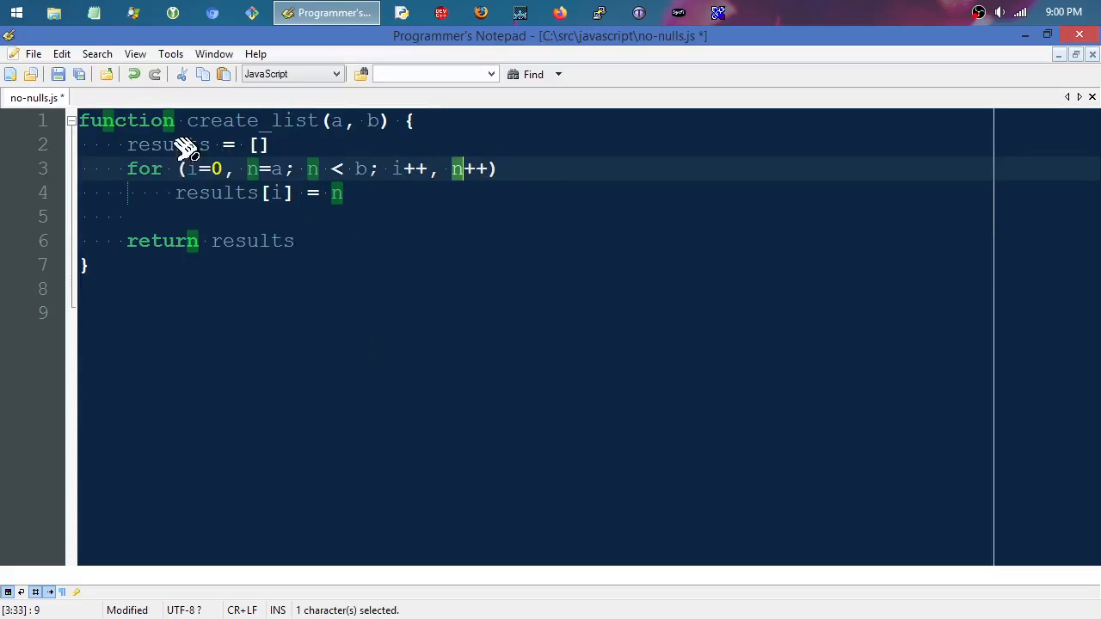
mouse_move(288, 213)
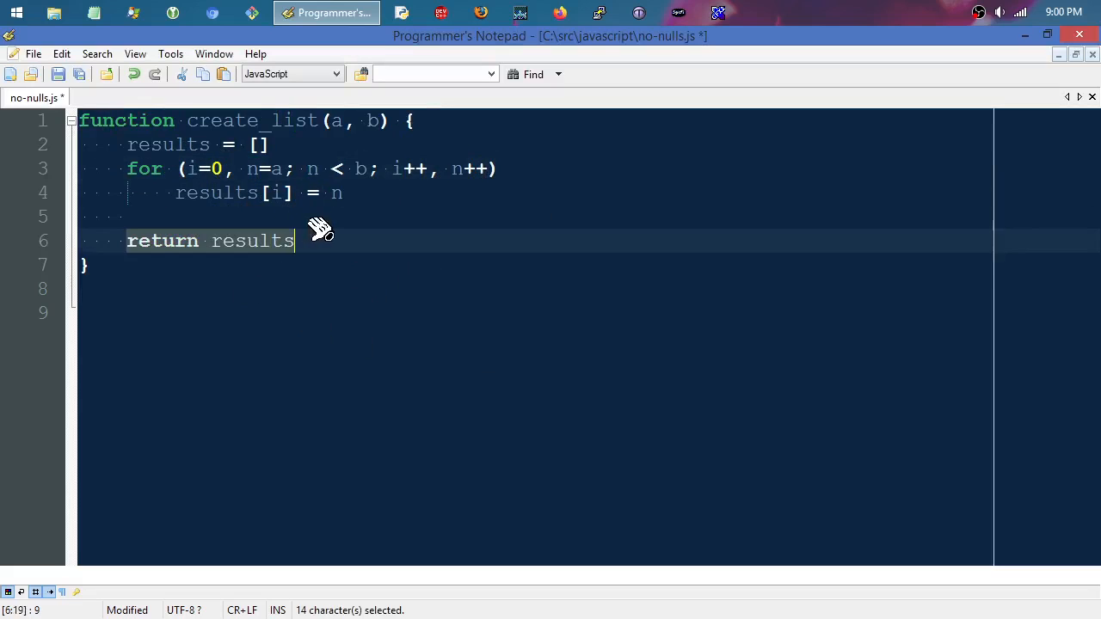
mouse_move(212, 306)
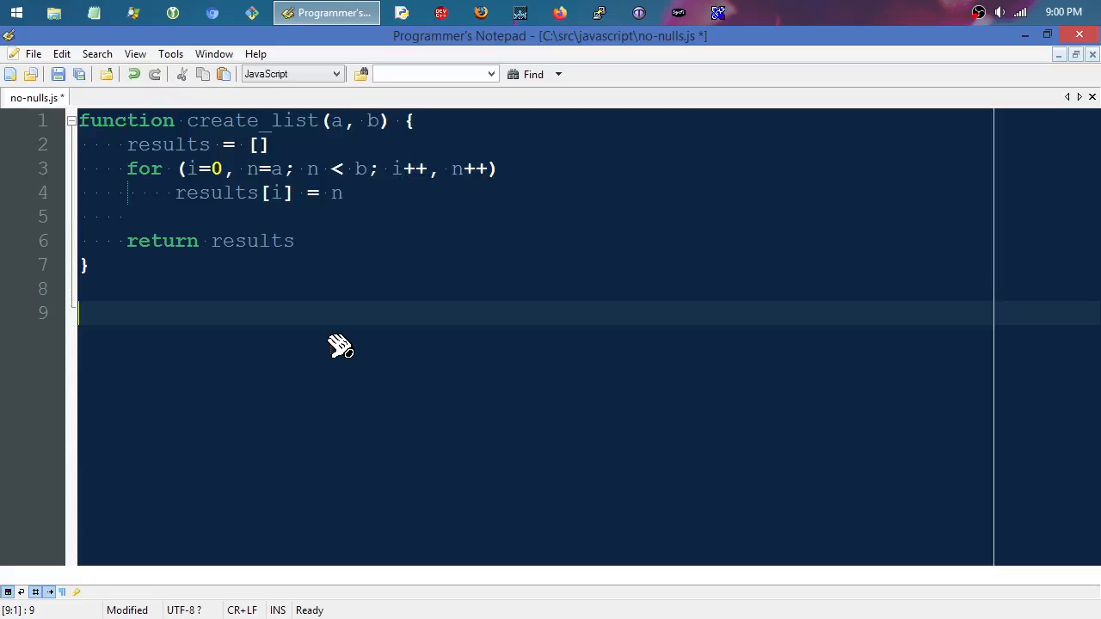
Step: Start a 'for (each of' loop header below the function, removing a stray function name
type("for")
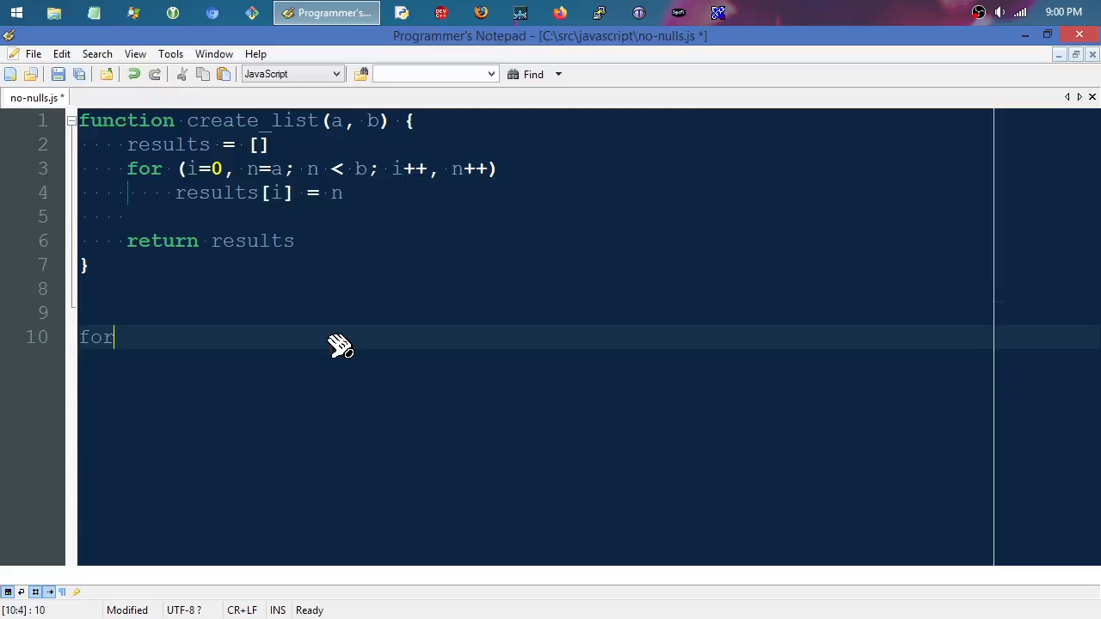
type("(")
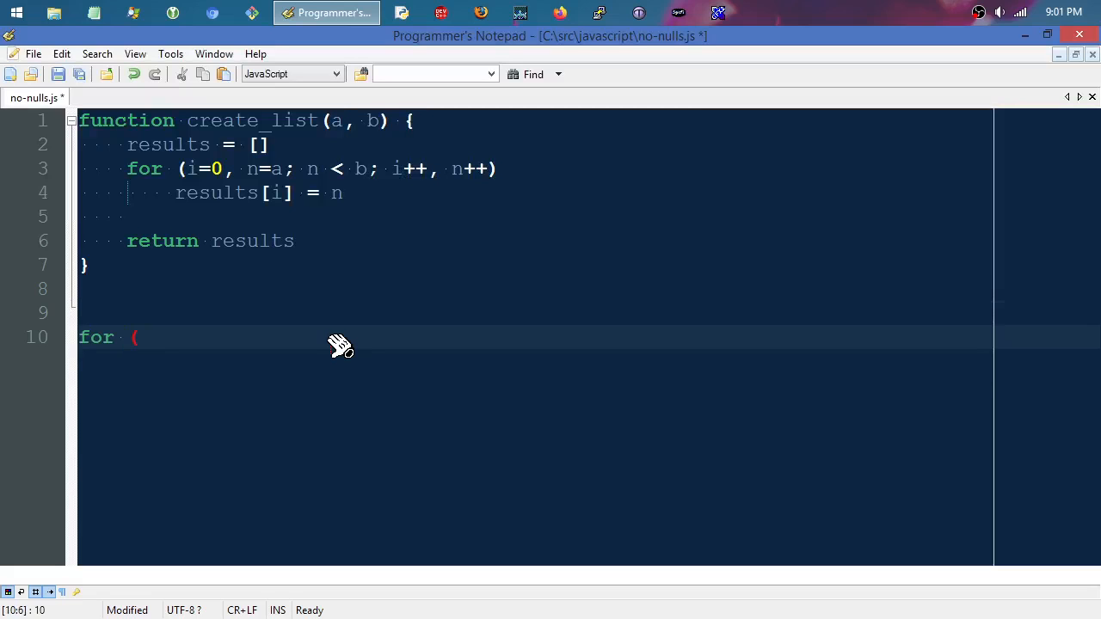
type("each of")
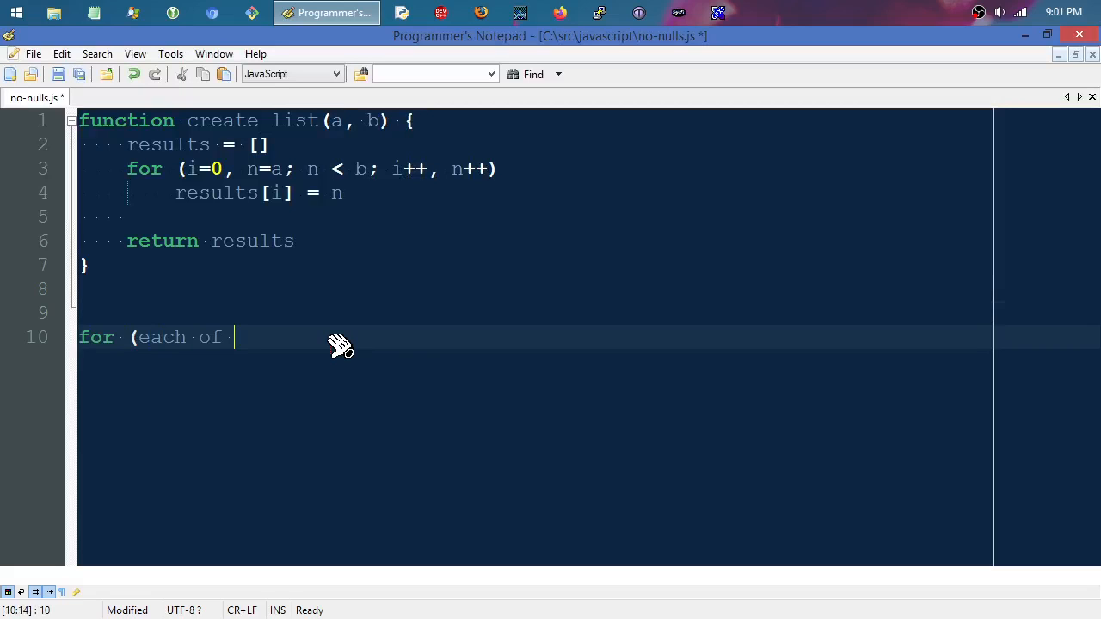
type("c")
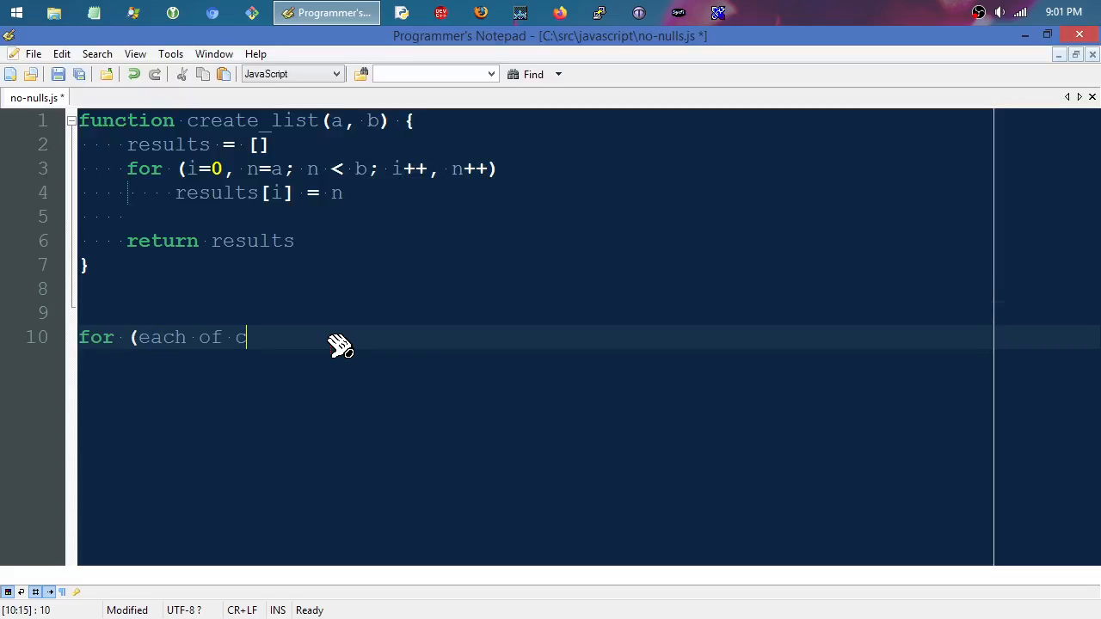
type("reate")
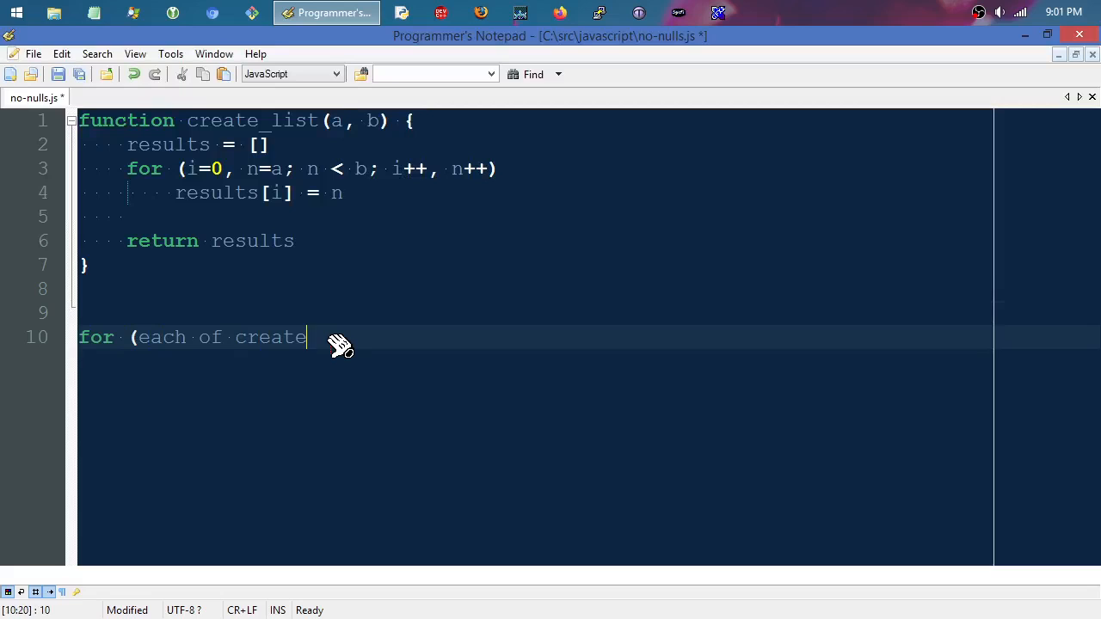
key("BackSpace")
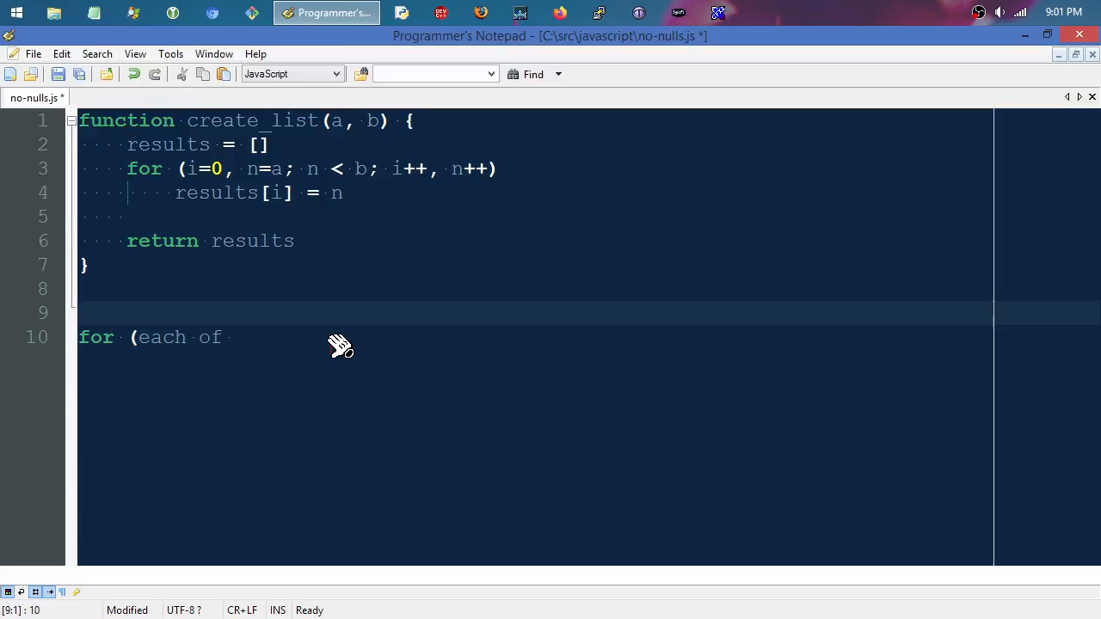
Step: Add 'mylist = create_list(9, 21)' on the line above the loop
left_click(78, 313)
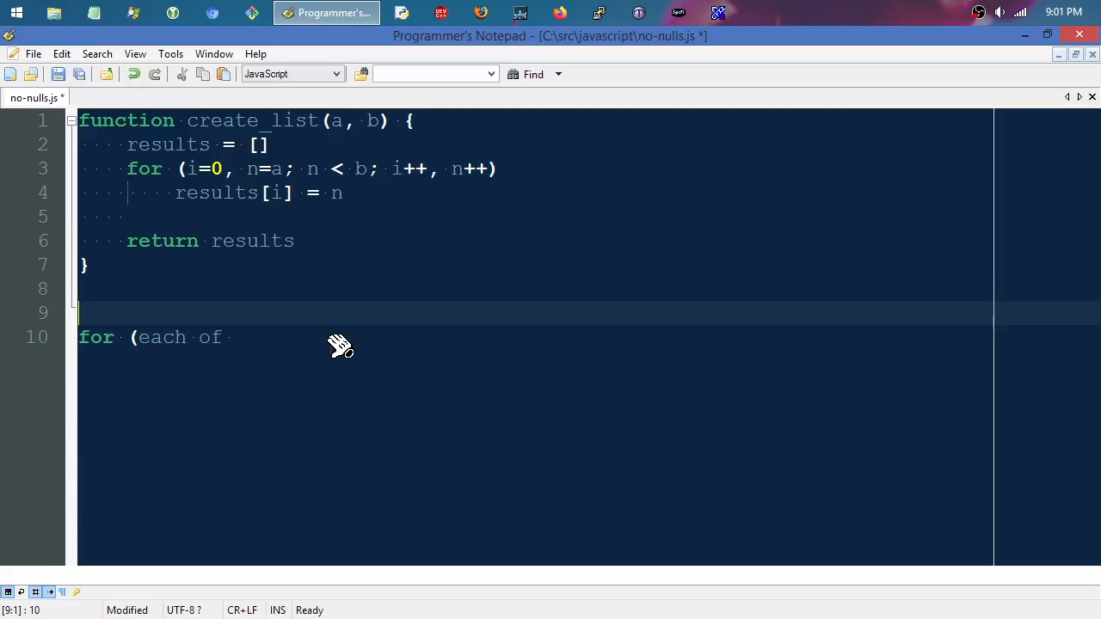
type("mylist")
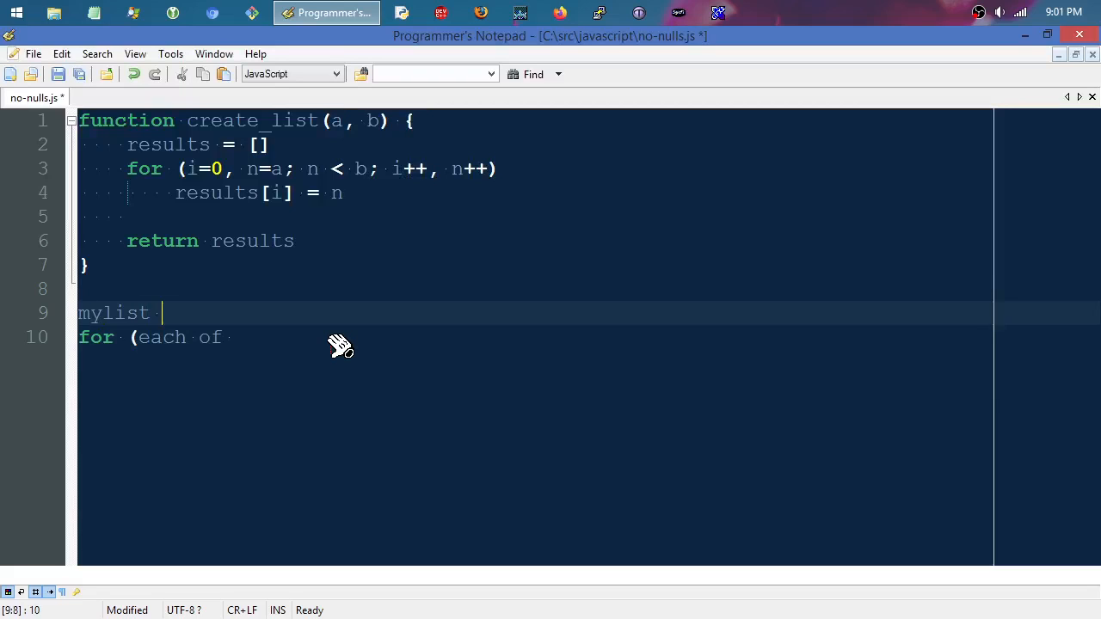
type("= cre")
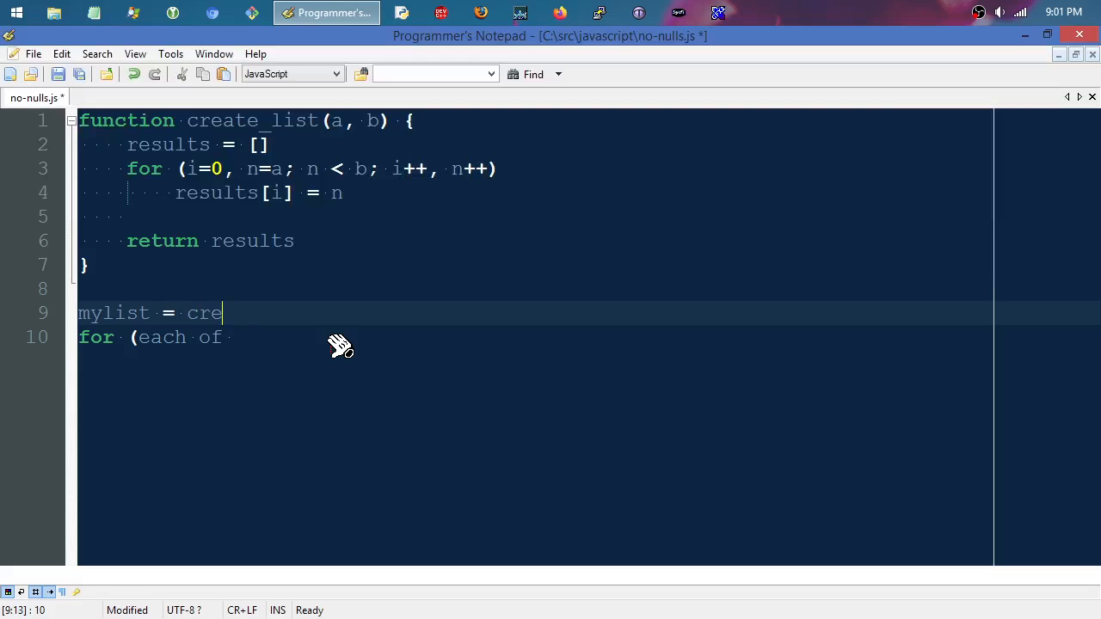
type("ate_list")
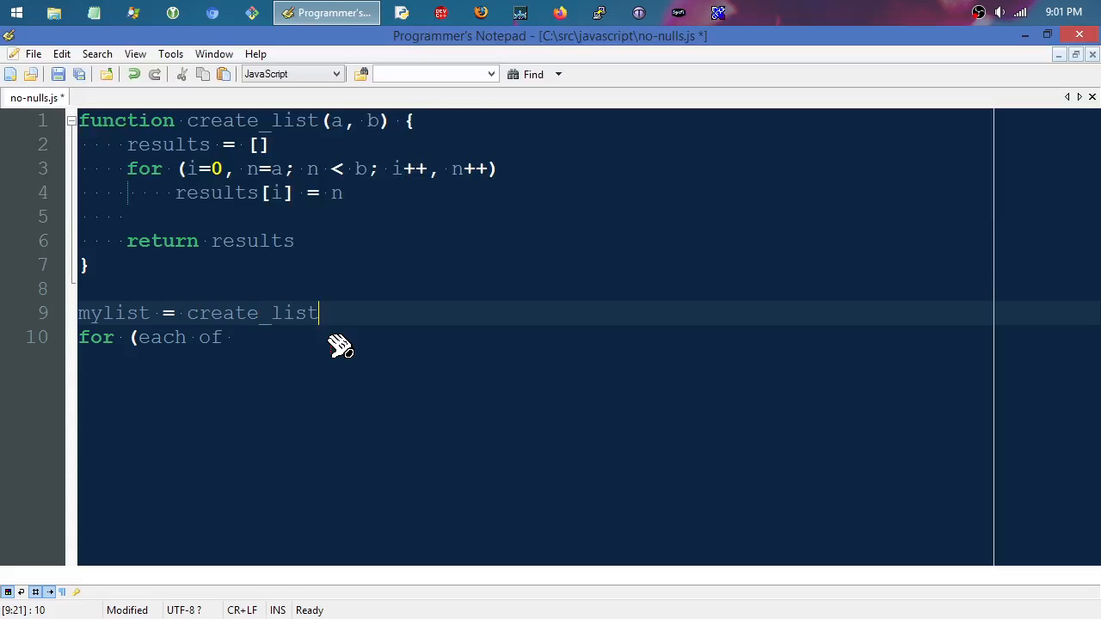
type("(")
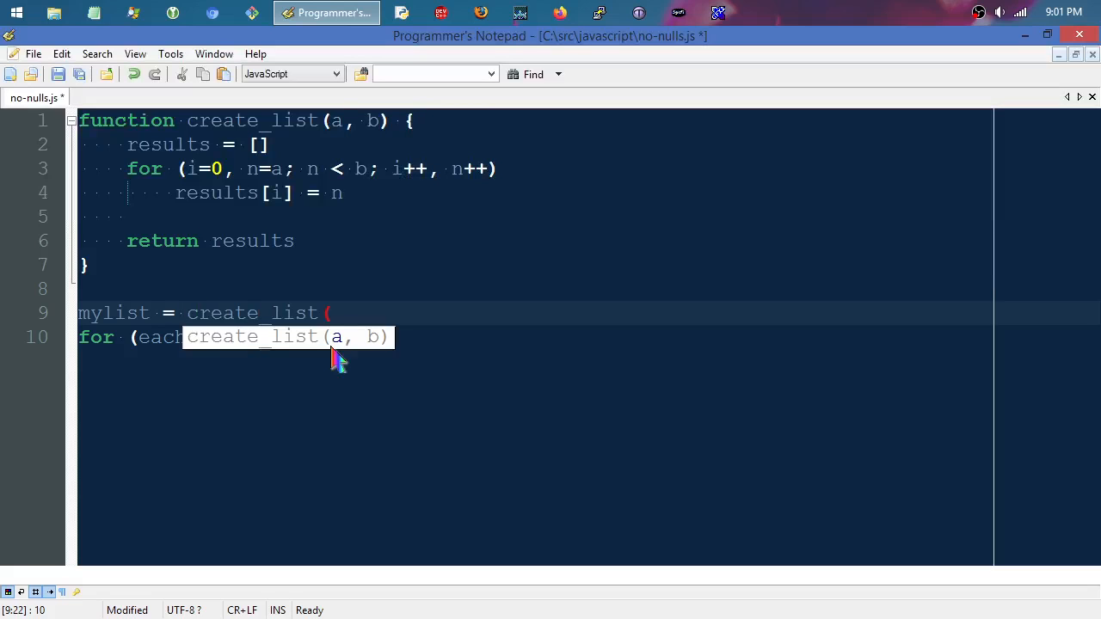
type("9")
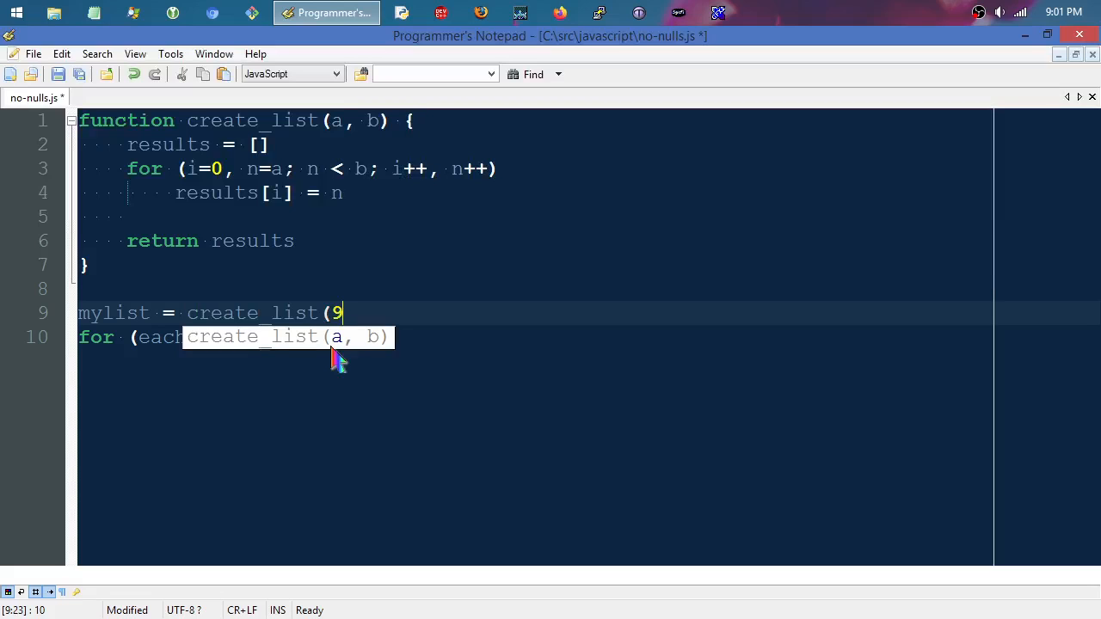
type(", 21")
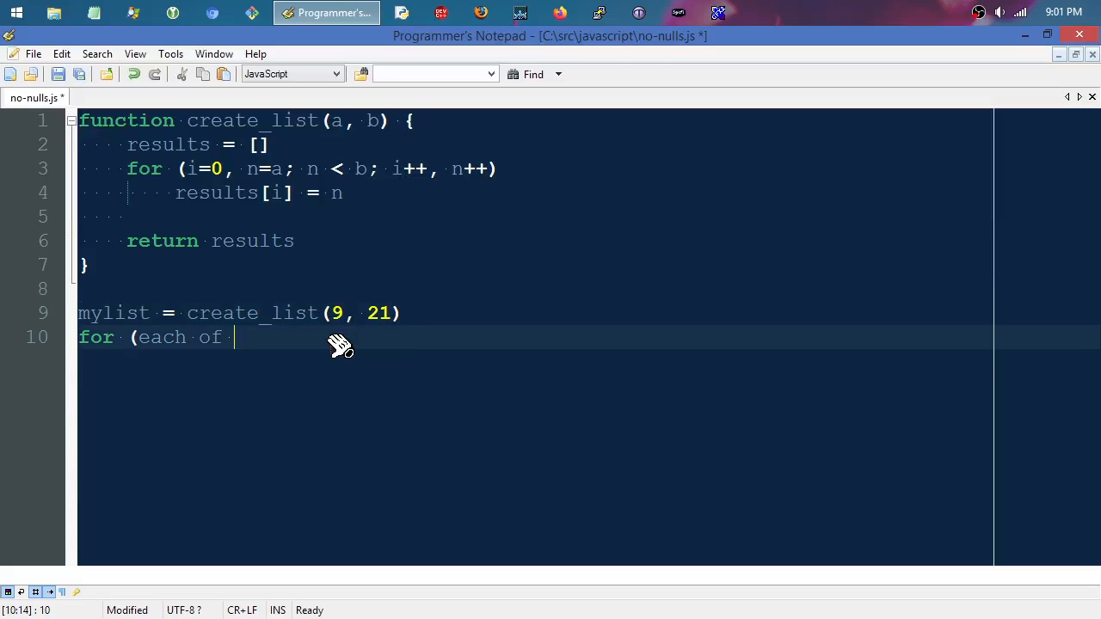
Step: Complete the loop over mylist with an indented console.log(each)
type("mylist")
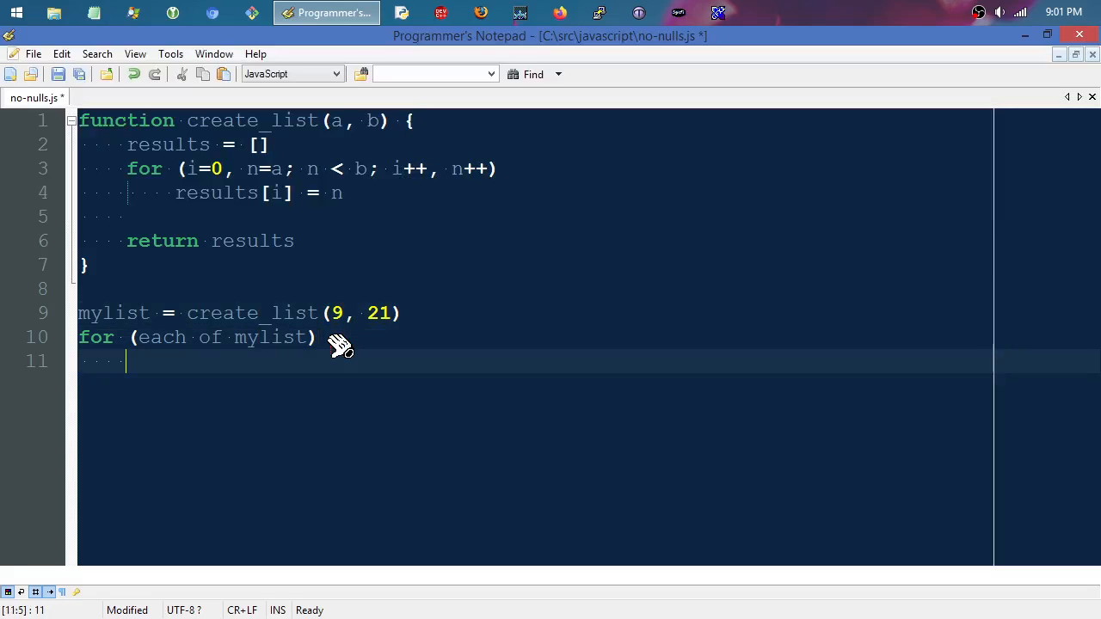
type("console.l")
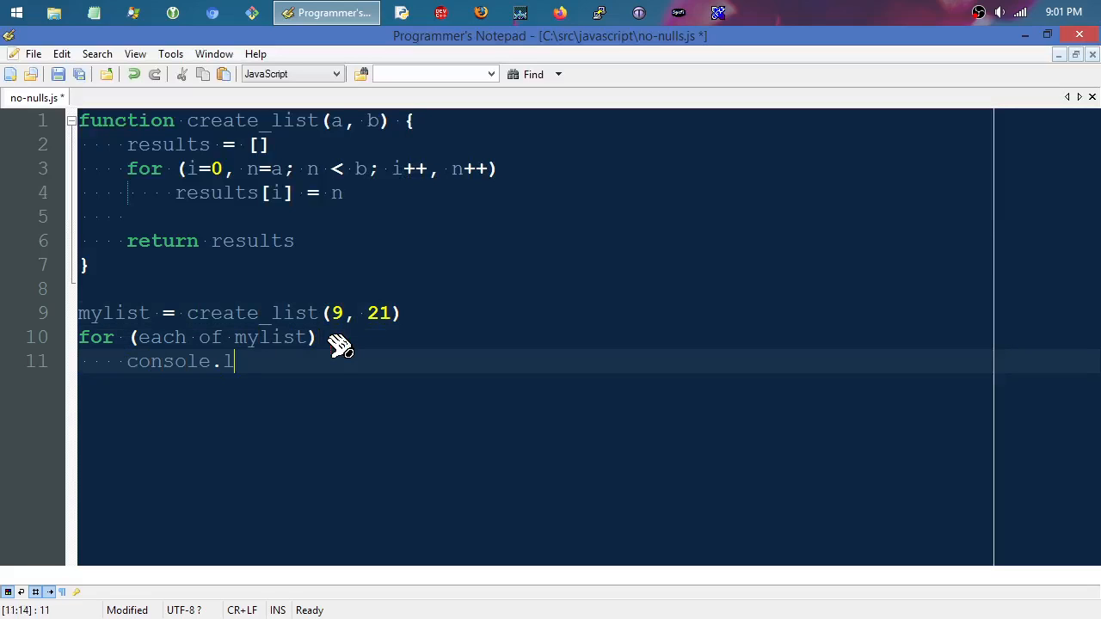
type("og")
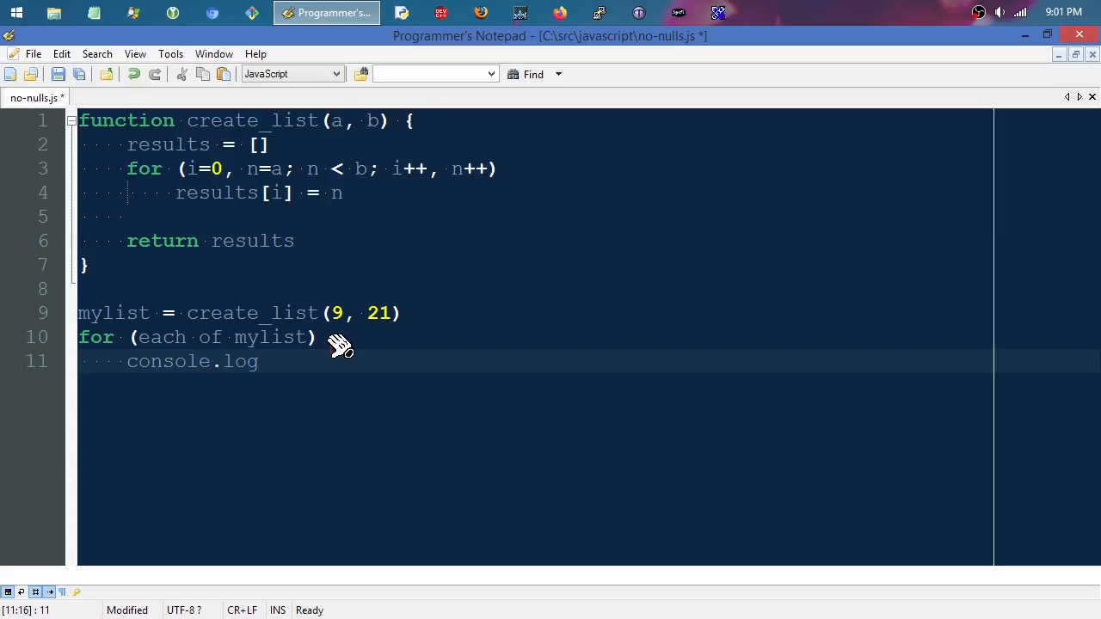
type("(each)")
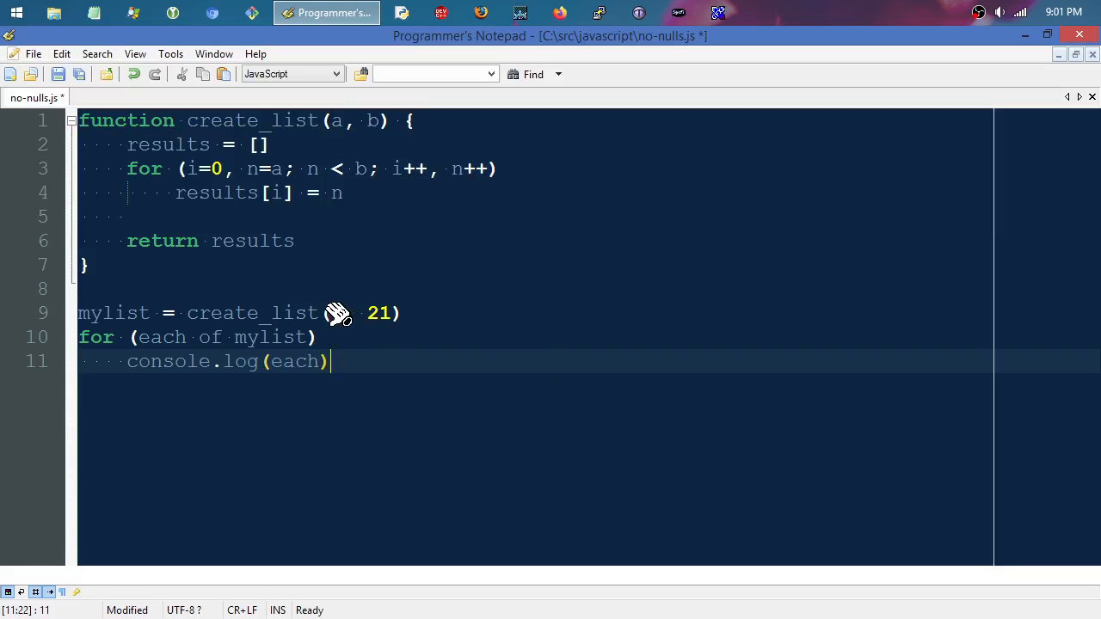
type("9")
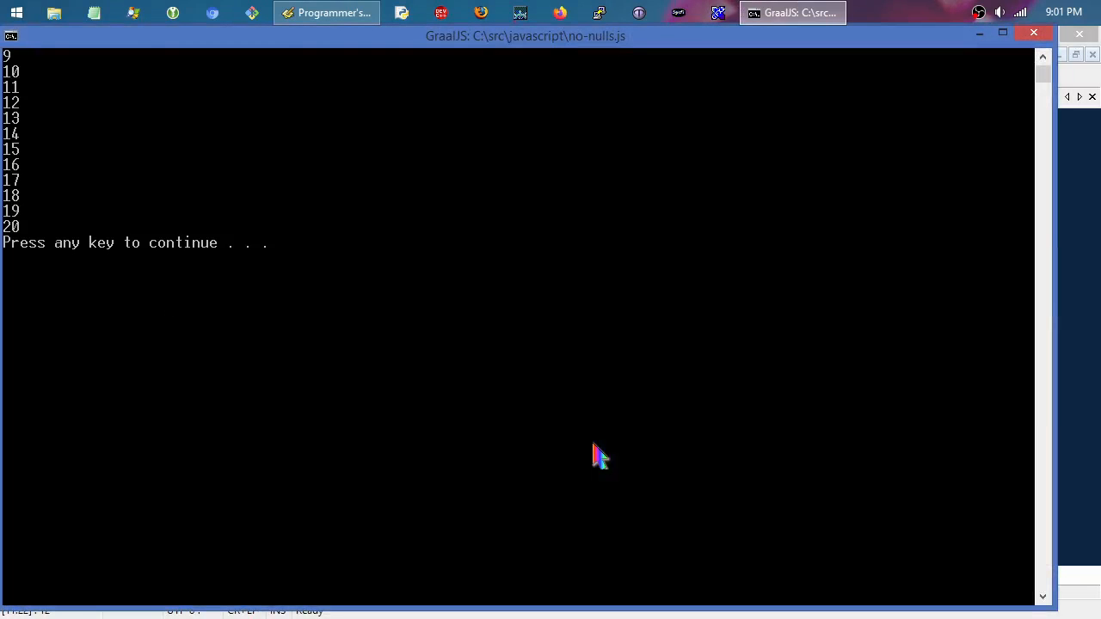
mouse_move(43, 120)
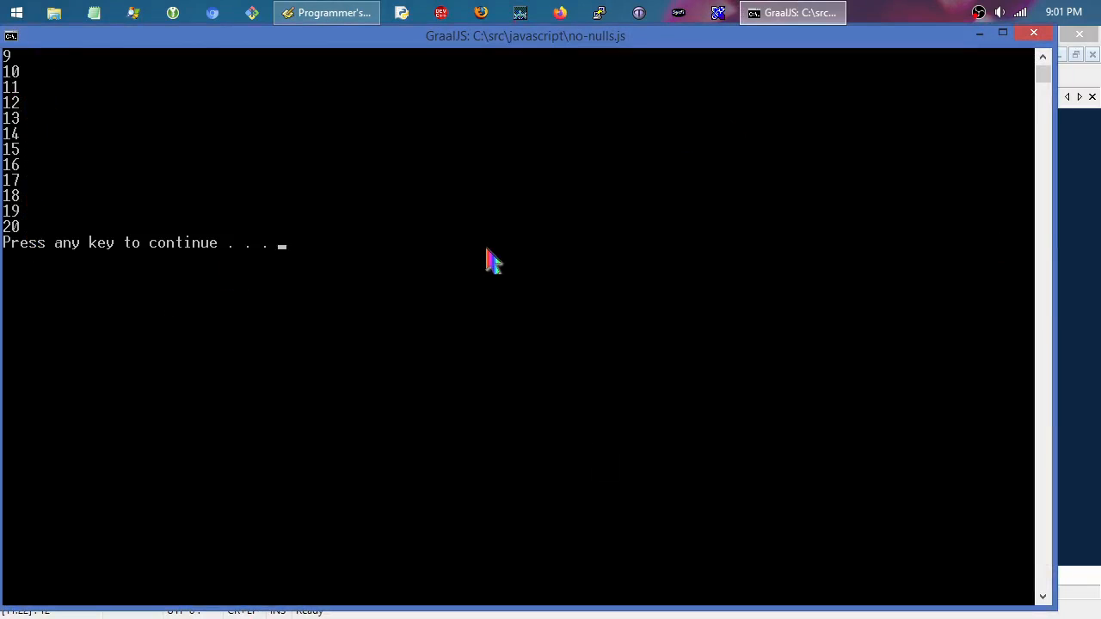
Step: Focus the GraalJS console window showing the output 9 through 20
left_click(326, 12)
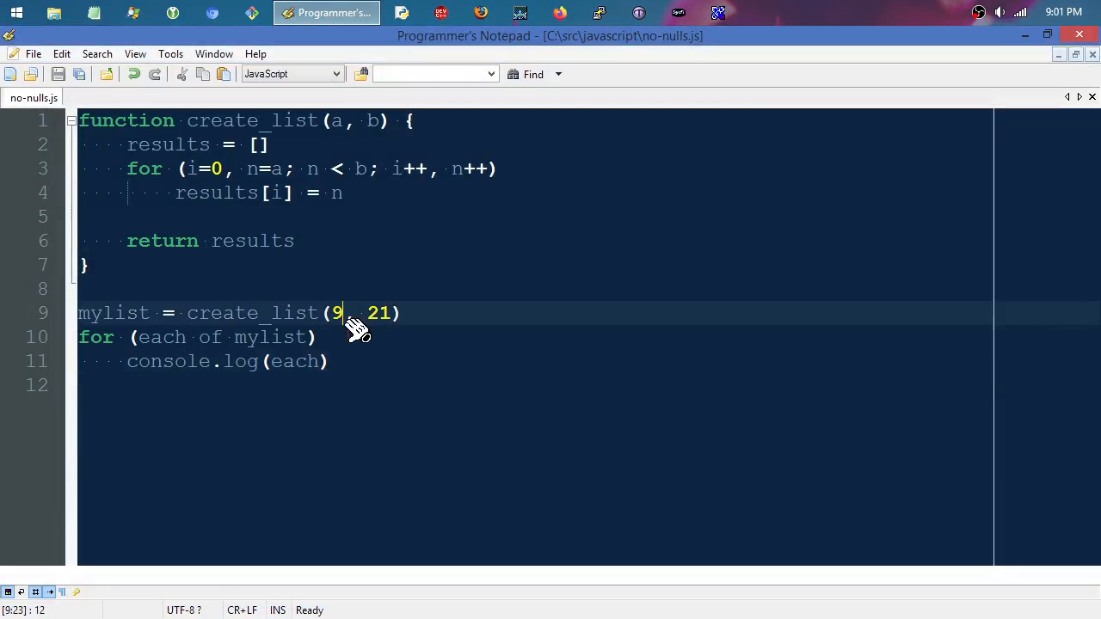
Step: Change the create_list call arguments to (0, 0), then remove them entirely
key("Backspace")
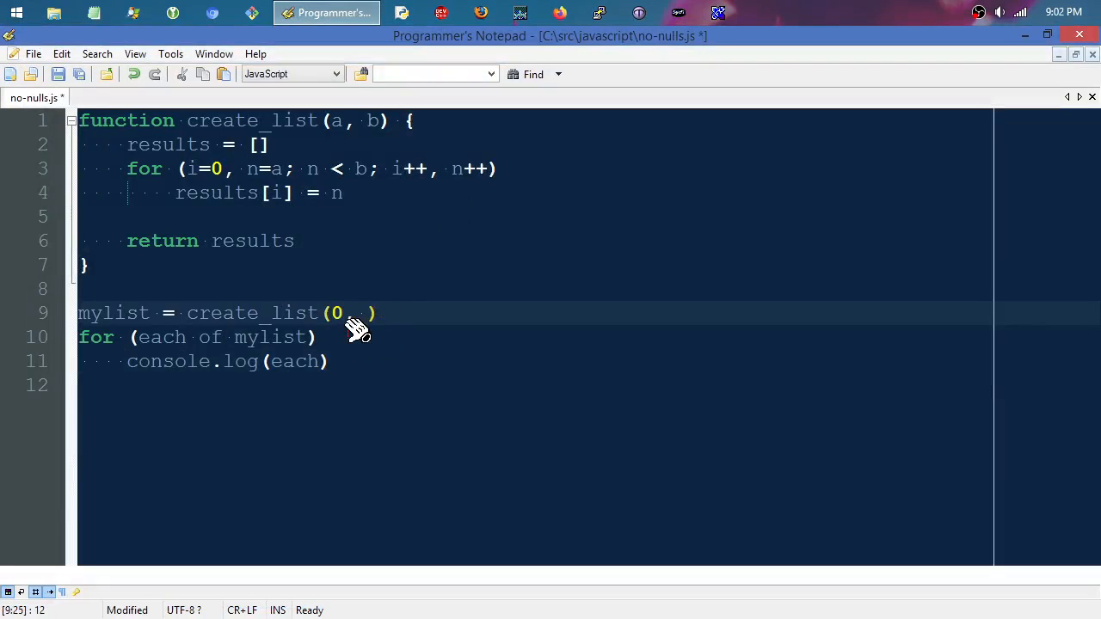
type("0")
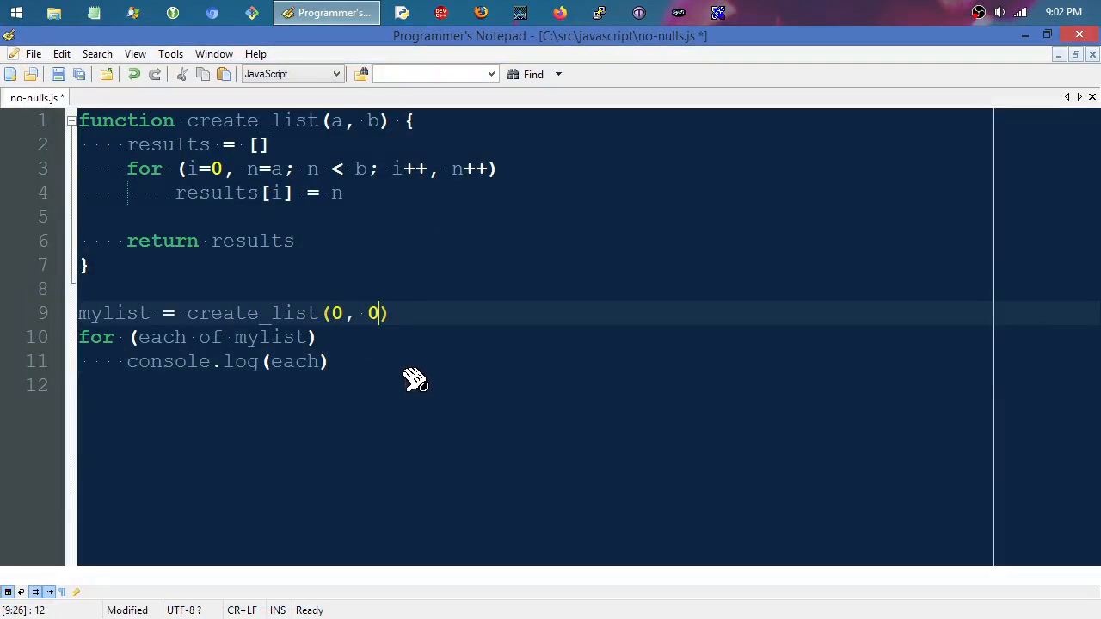
mouse_move(471, 439)
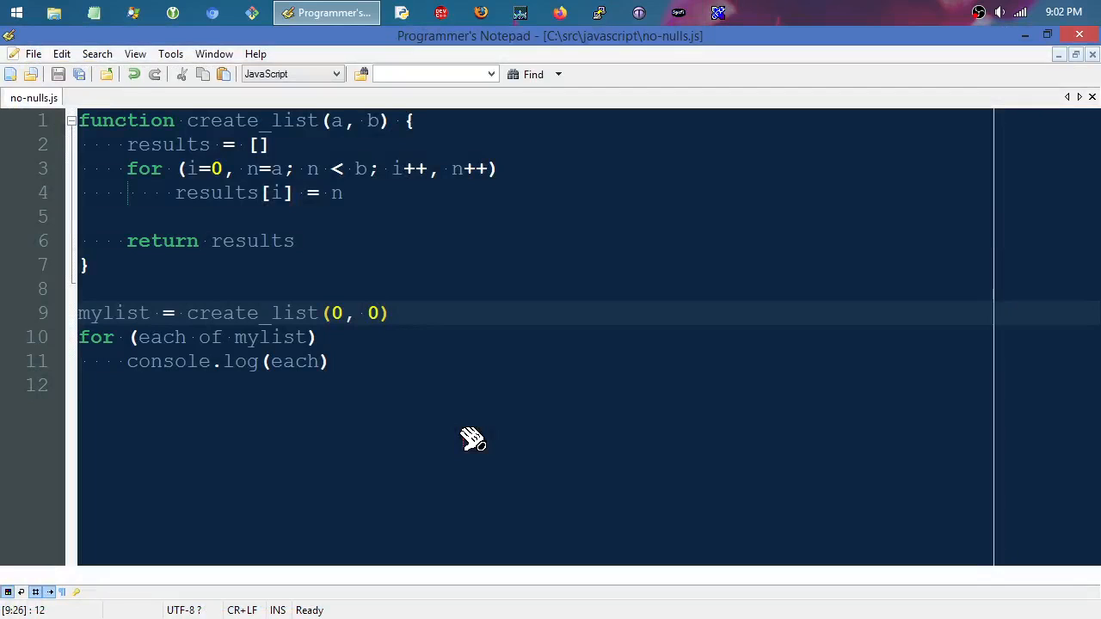
left_click(381, 312)
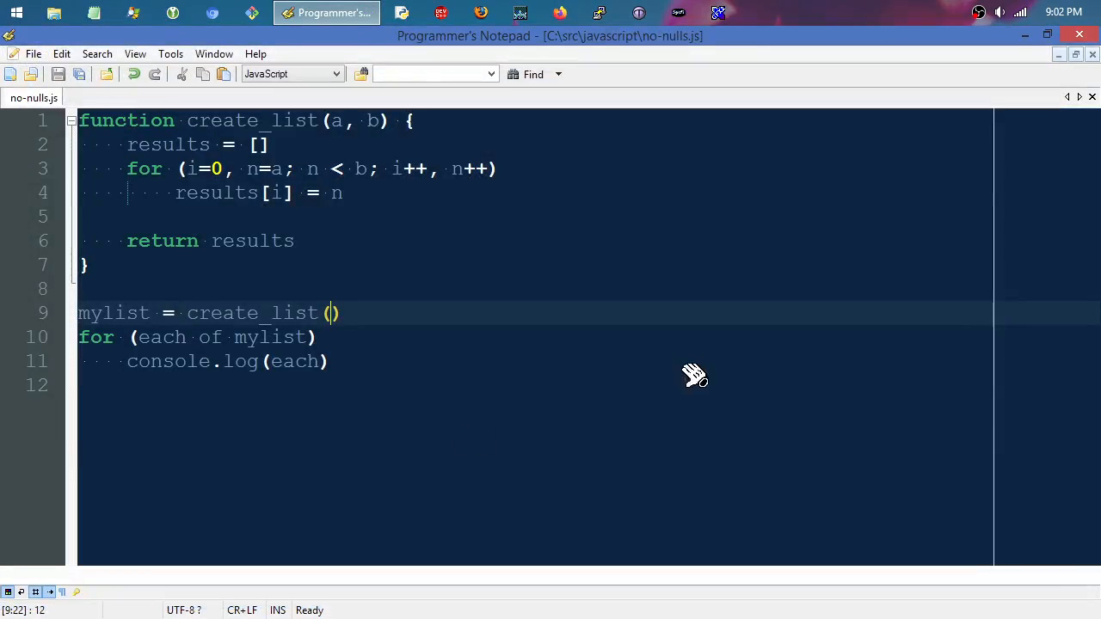
mouse_move(357, 120)
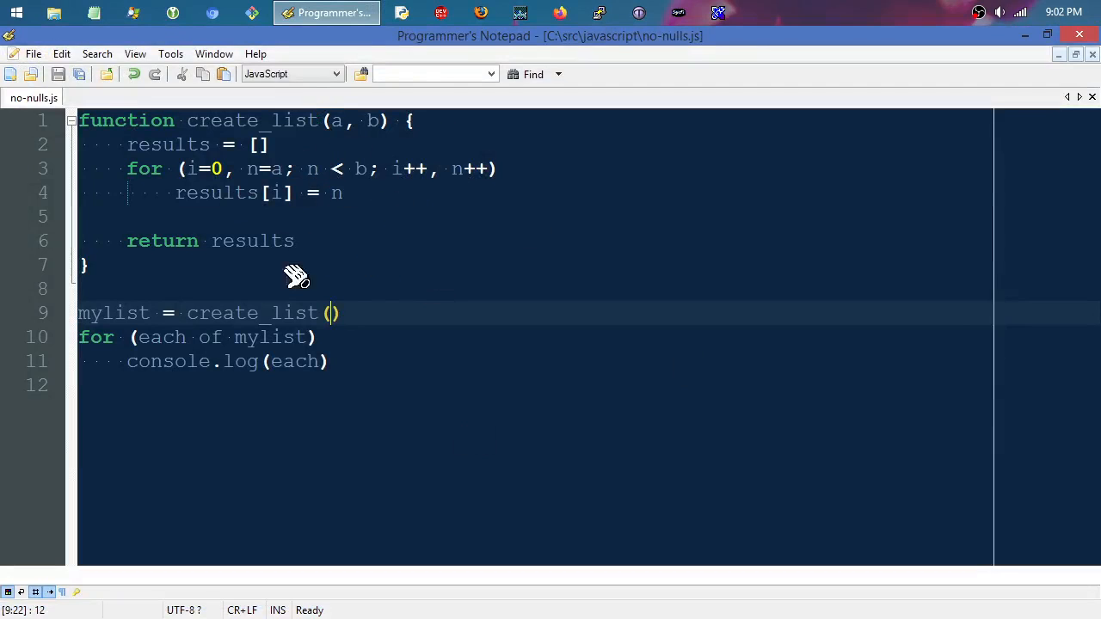
mouse_move(377, 370)
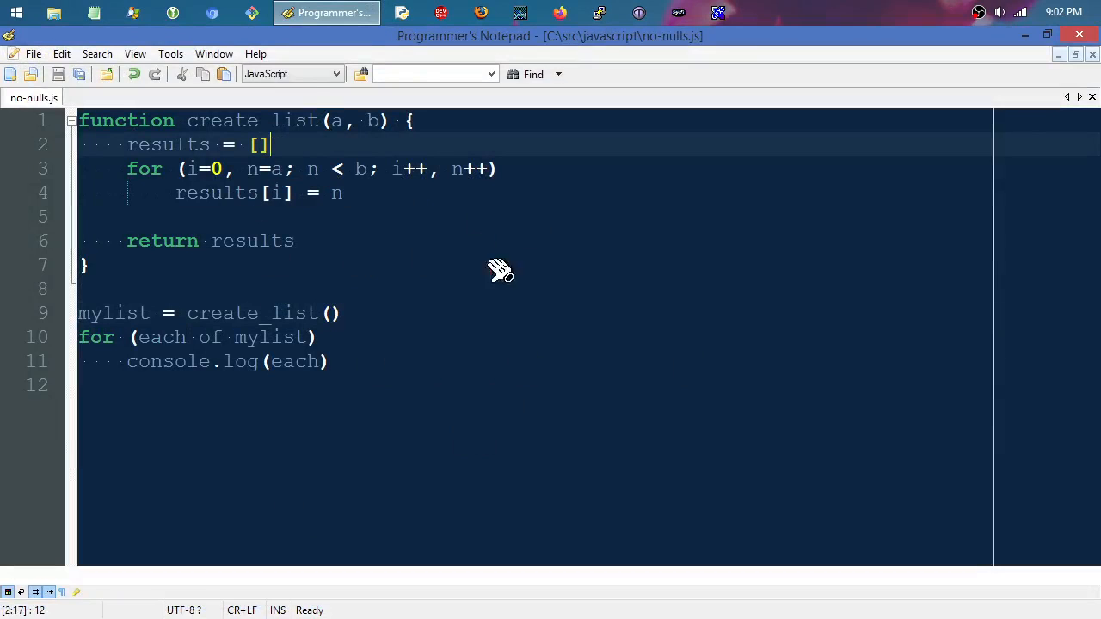
Step: Initialize results as an empty string, rename to create_string, and append with +=
key("BackSpace")
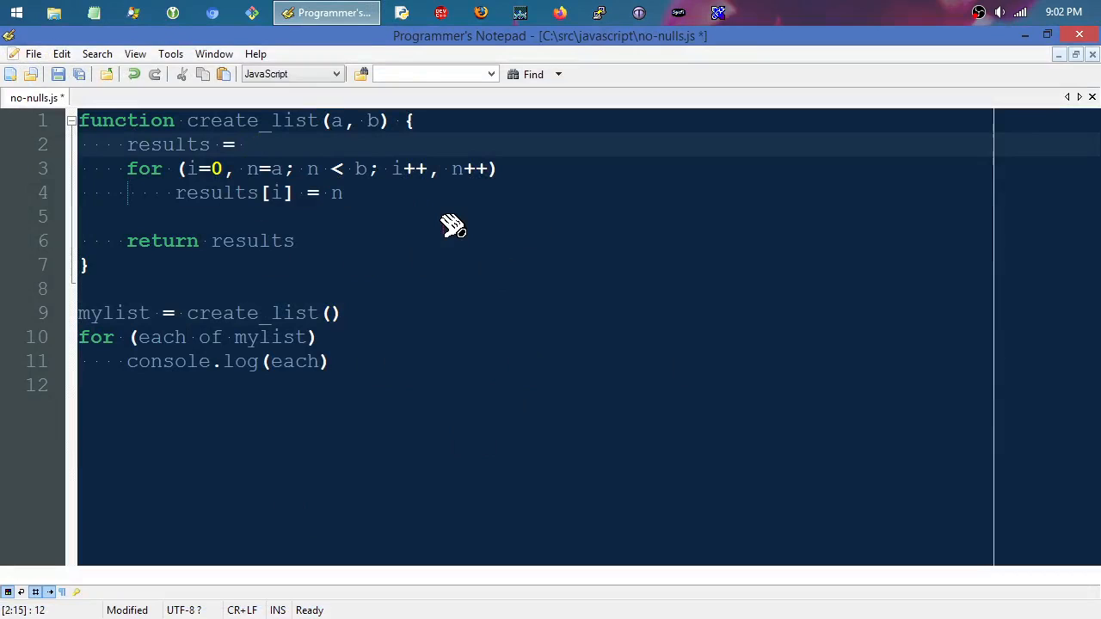
type("\"\"")
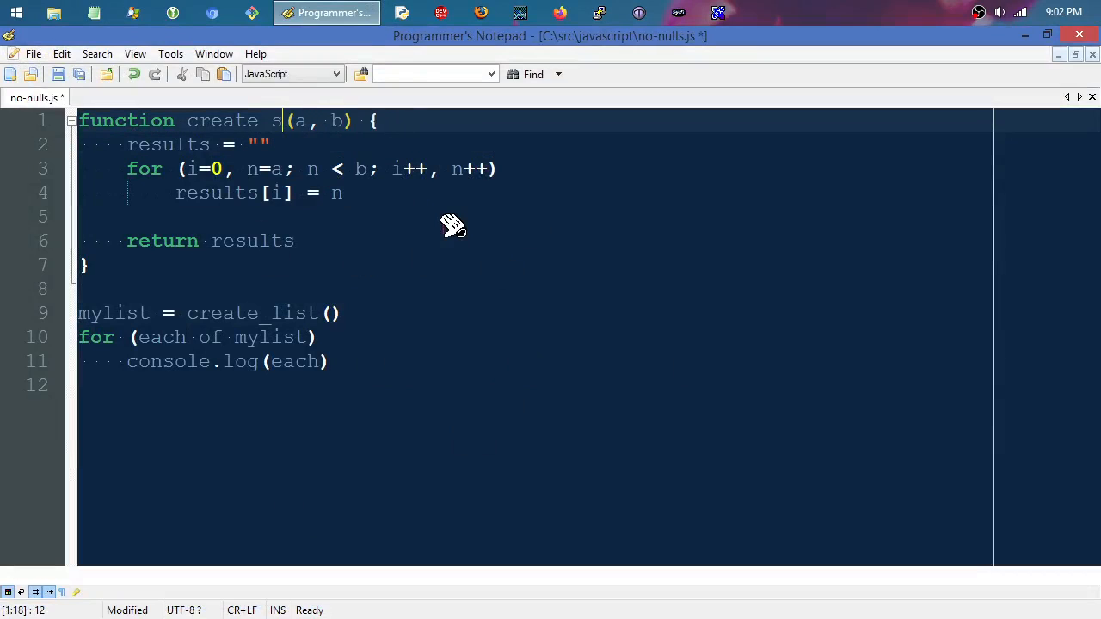
type("tring")
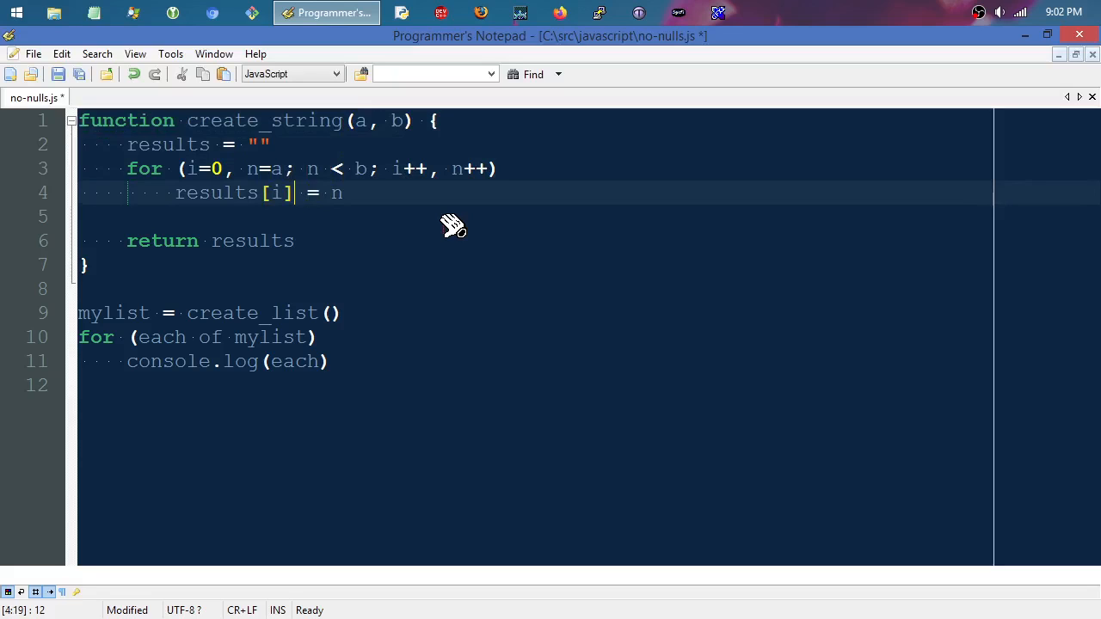
key("BackSpace")
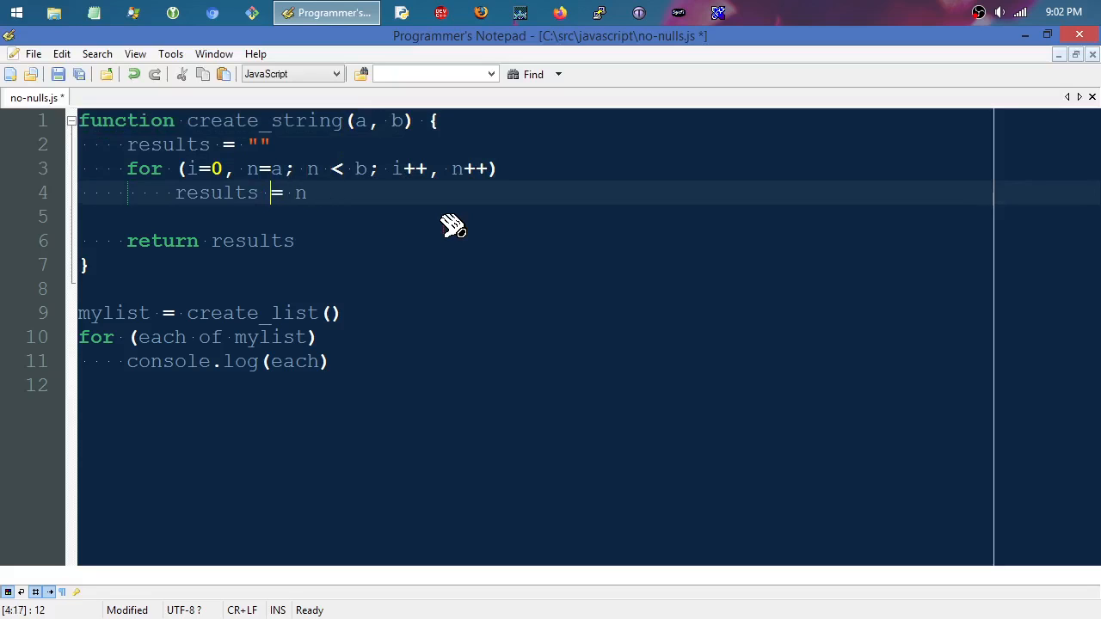
type("+=")
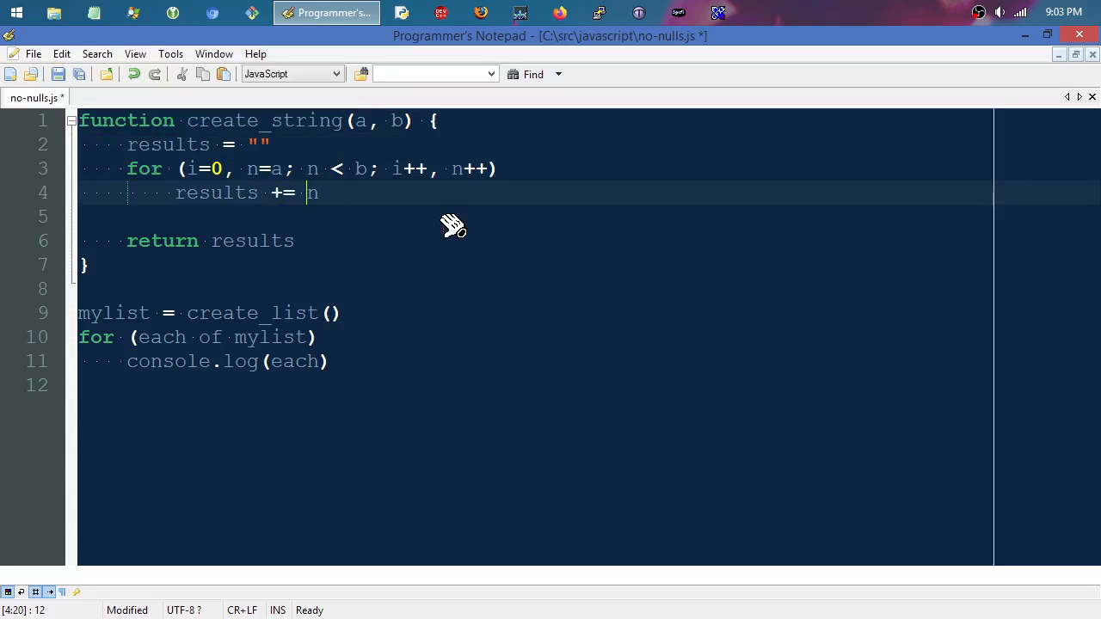
Step: Append String.fromCharCode(n+65) in the loop body and save no-nulls.js
type("St")
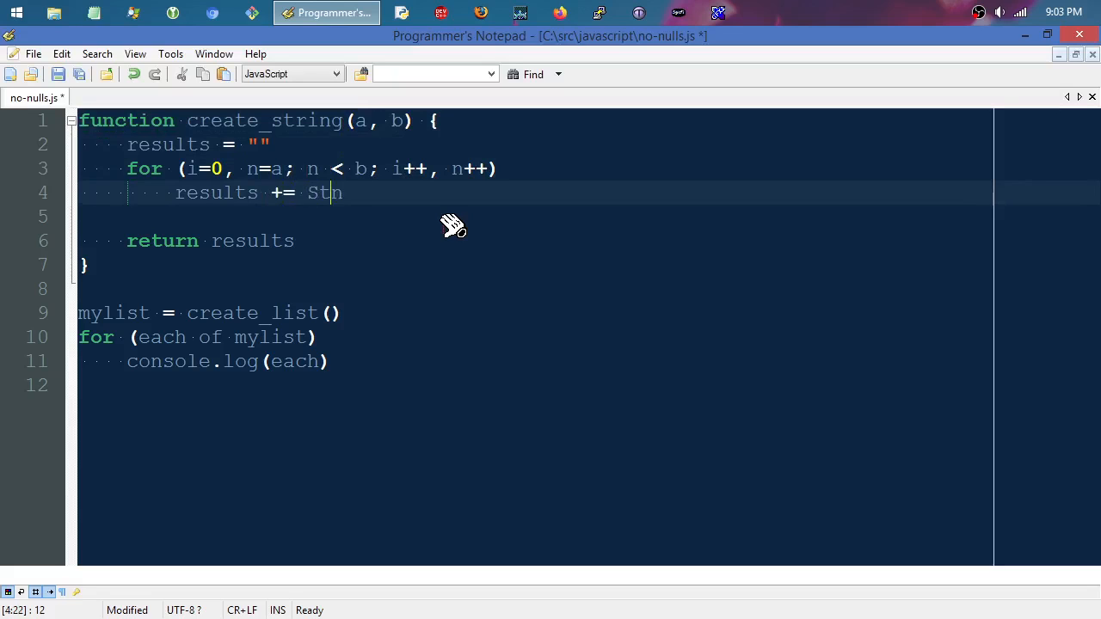
type("ring.fn")
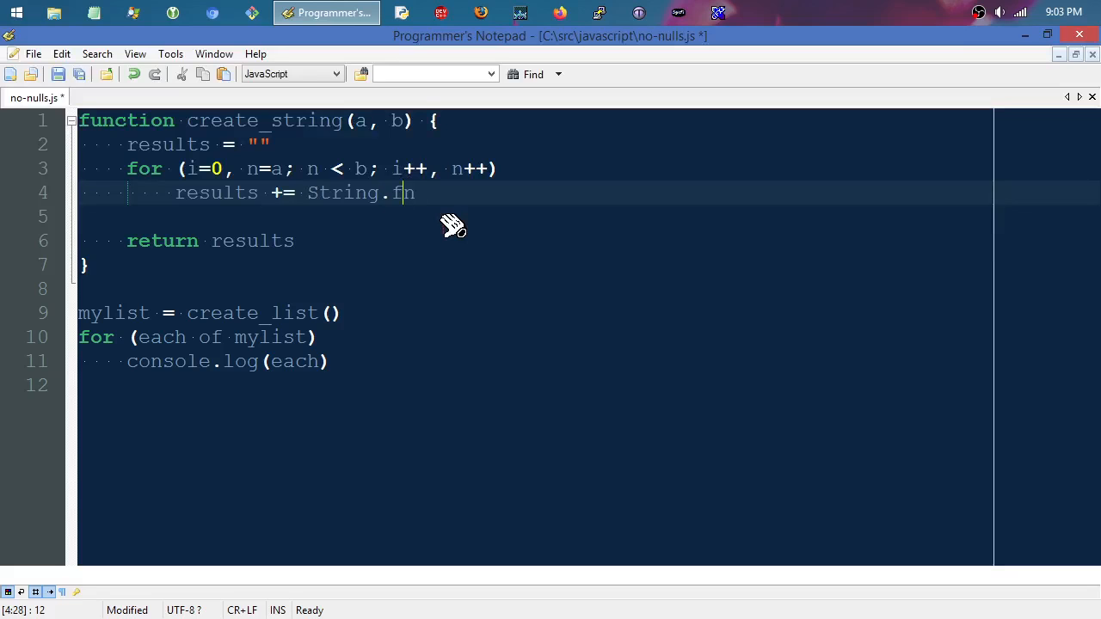
type("romCharCod")
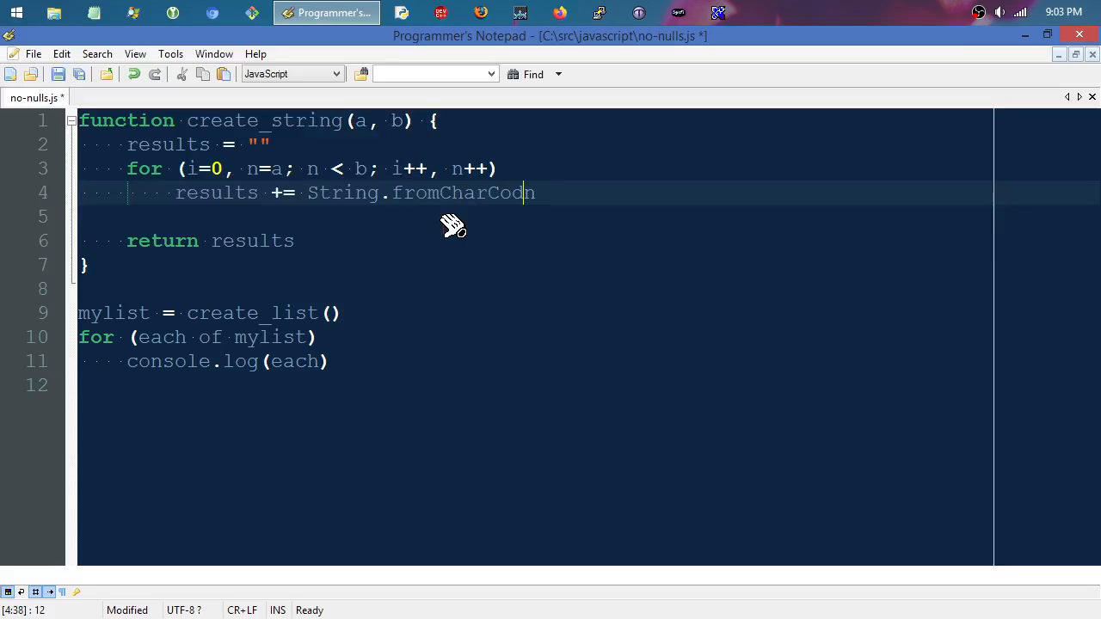
type("(n")
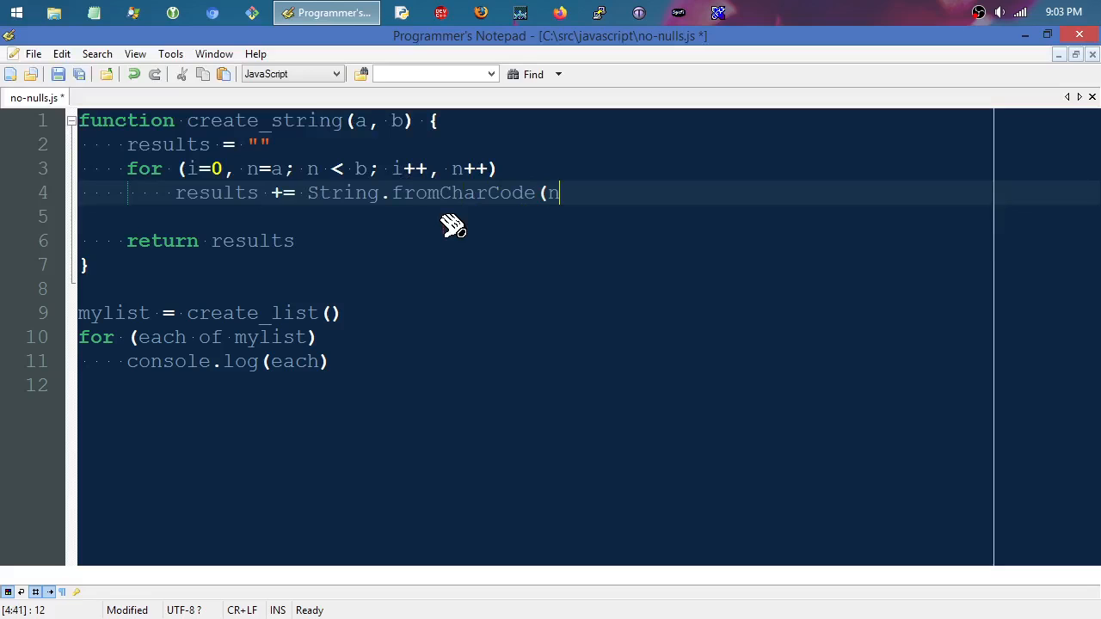
type(")")
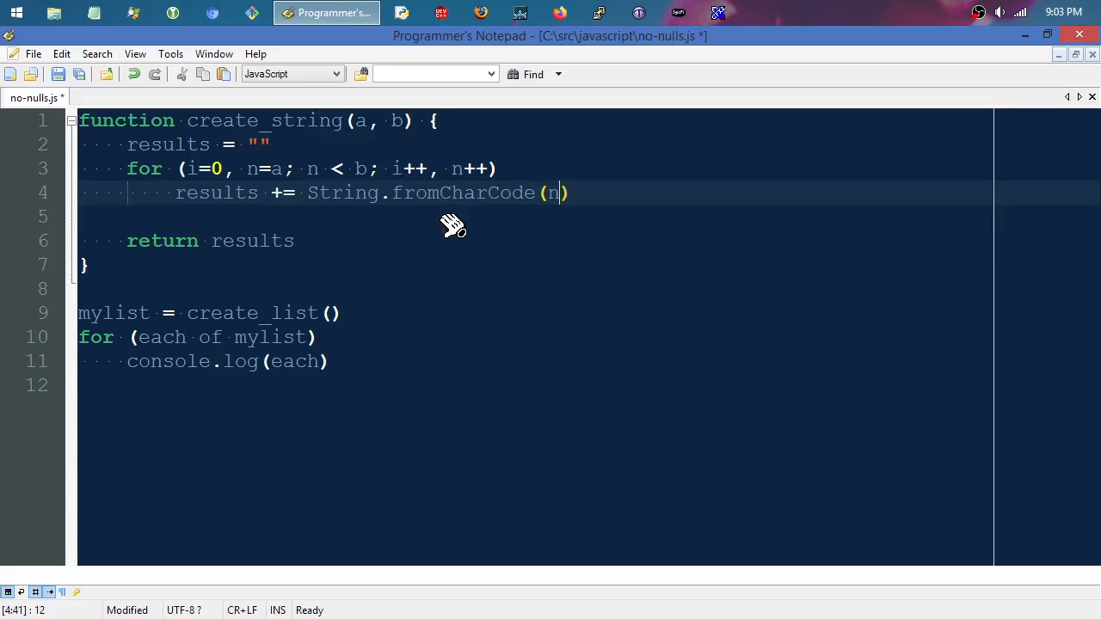
type("+65")
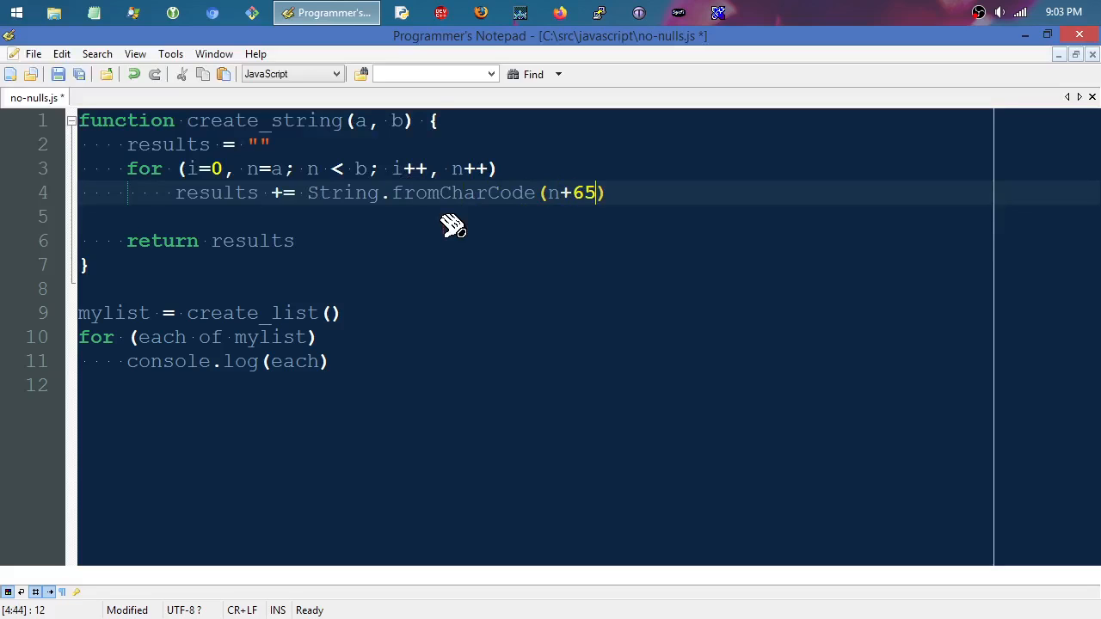
key("ctrl+s")
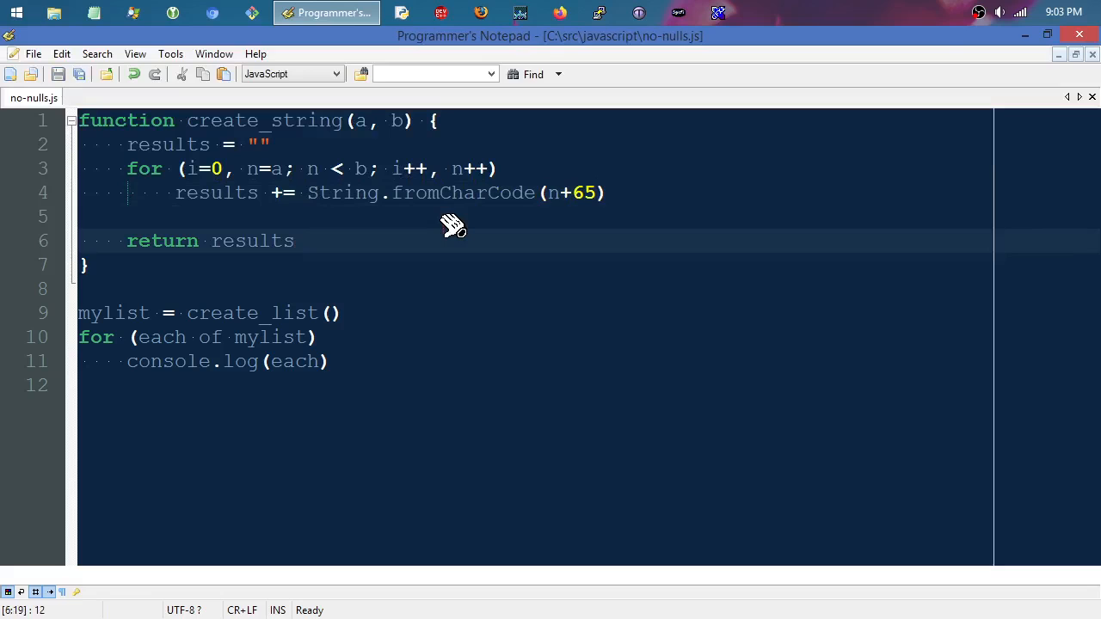
left_click(295, 240)
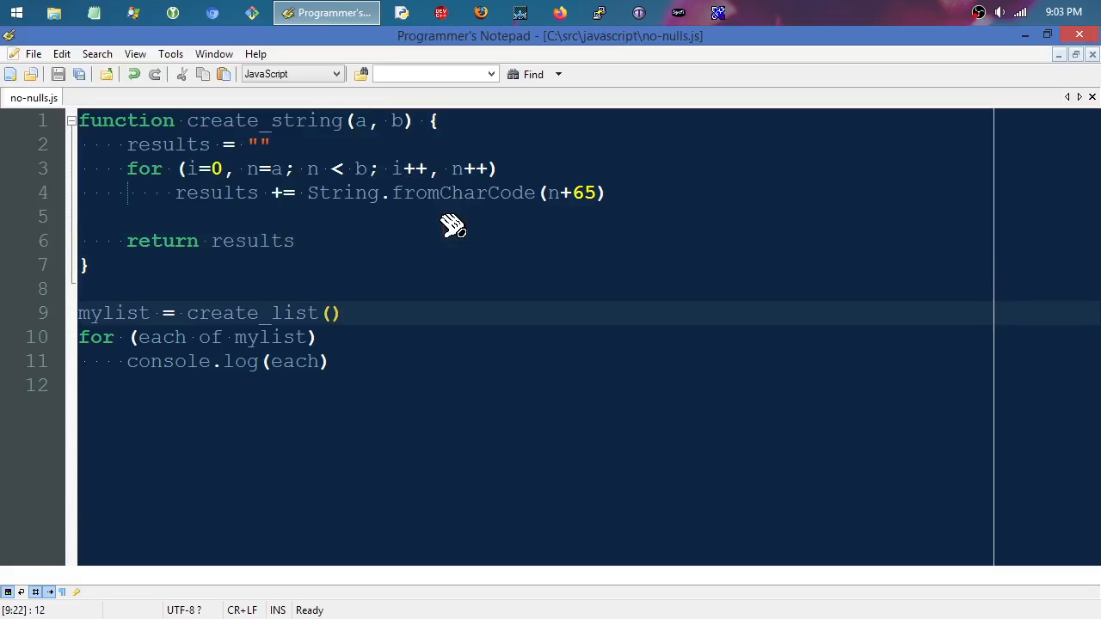
Step: Make line 9 read mystring = create_string(0, 10)
type("0,")
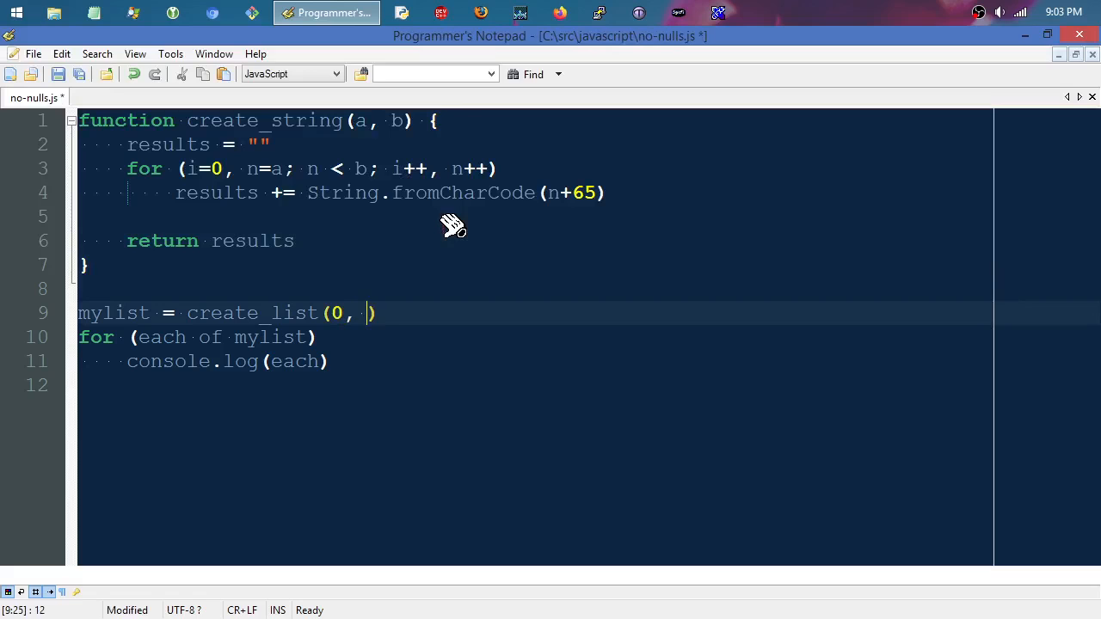
type("10")
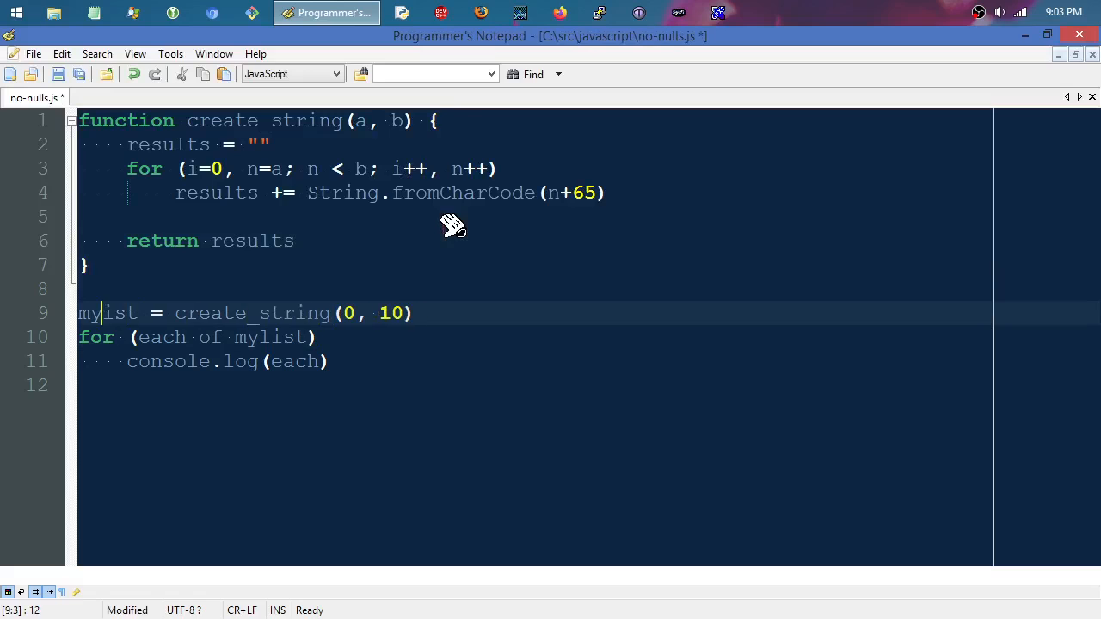
type("string")
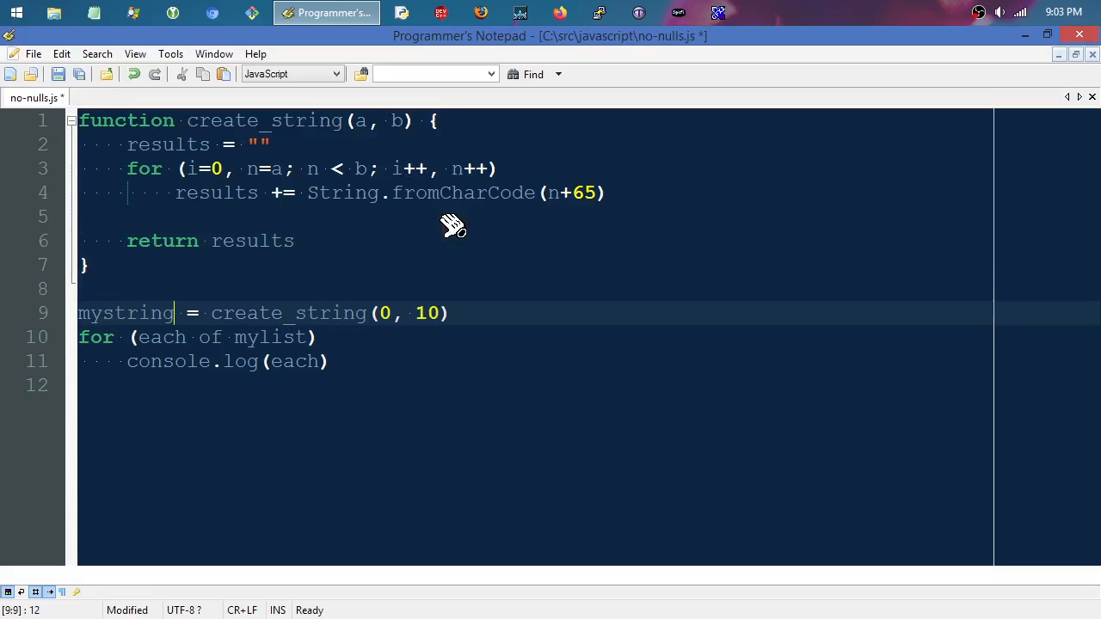
left_click(183, 336)
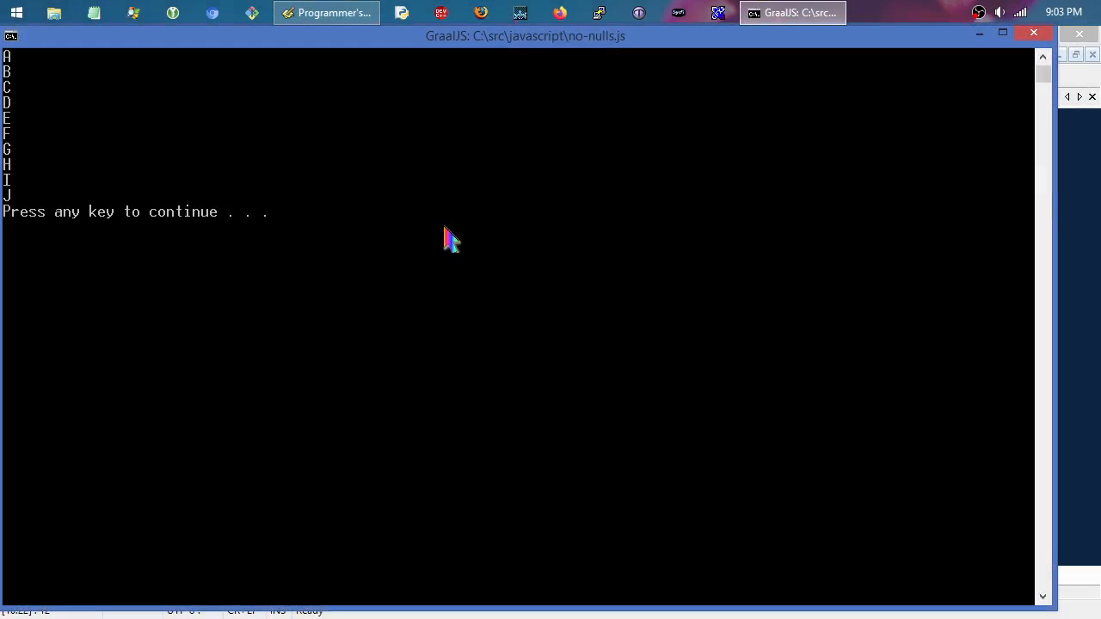
mouse_move(24, 108)
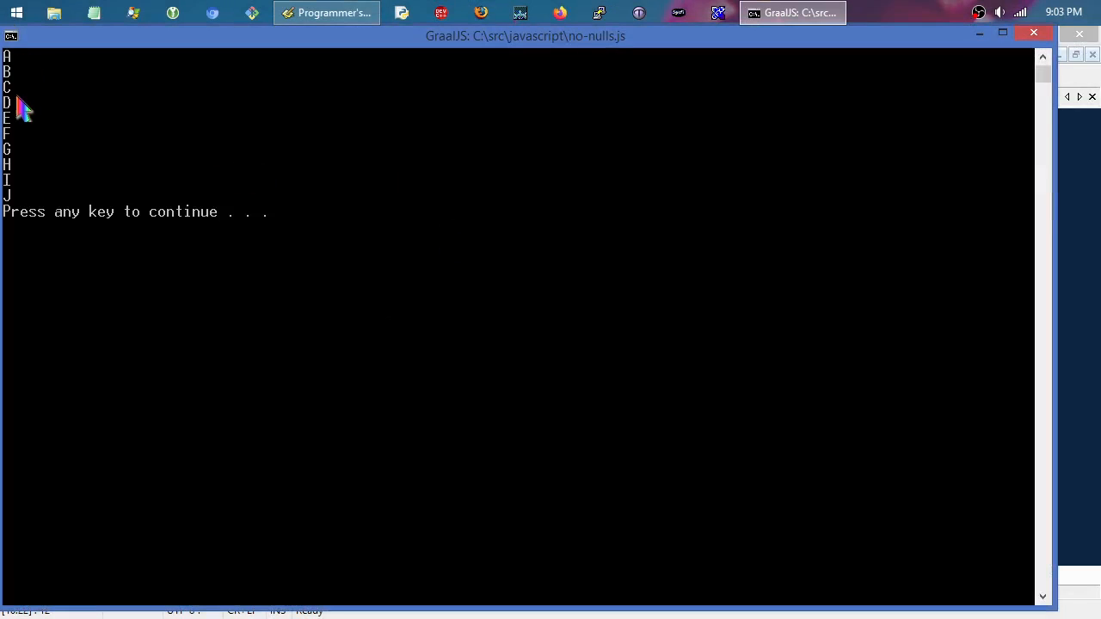
mouse_move(288, 206)
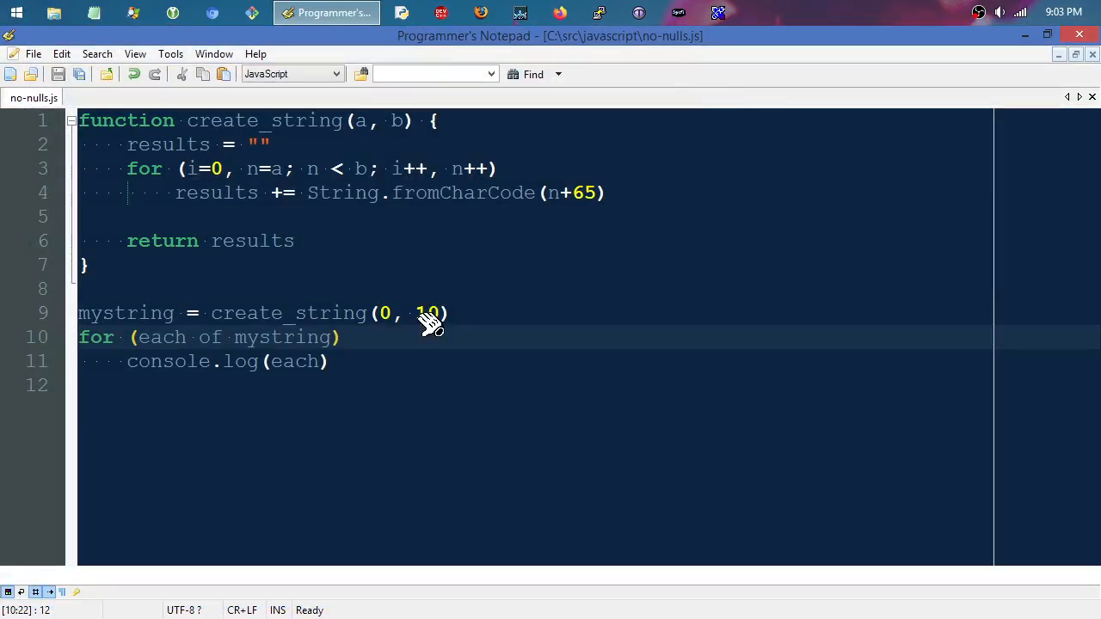
Step: Replace the second argument 10 with 0, giving create_string(0, 0)
key("BackSpace")
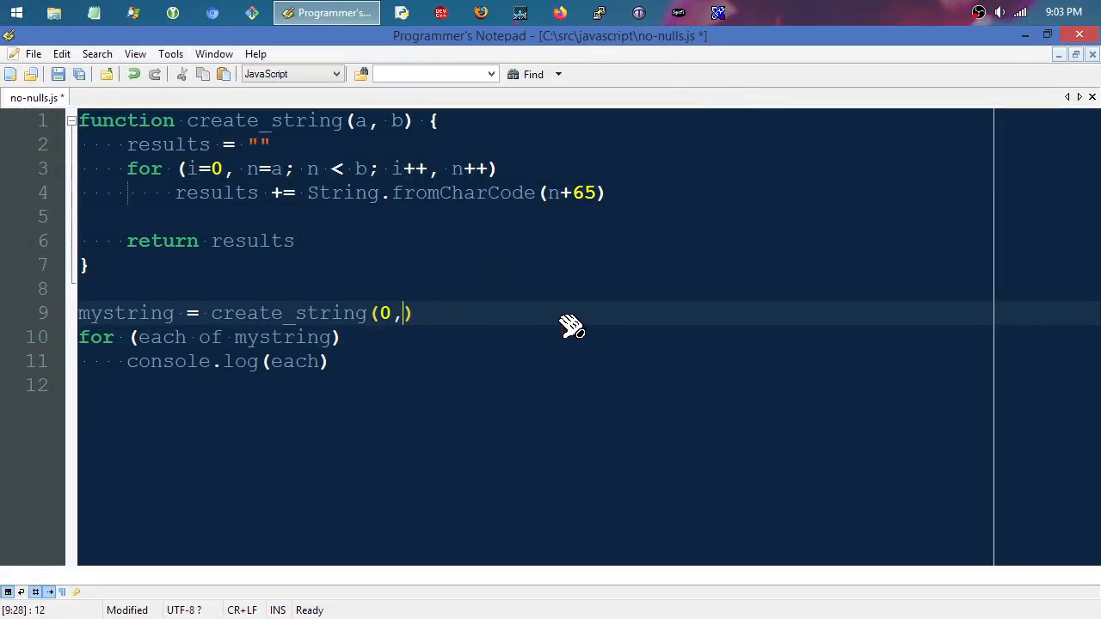
type("0")
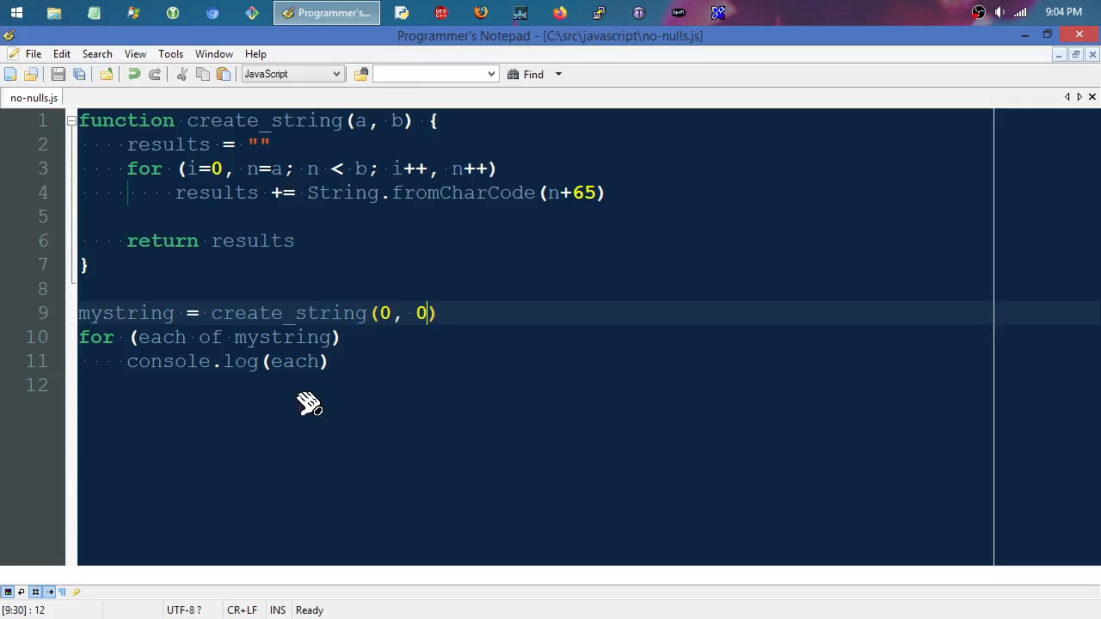
mouse_move(137, 313)
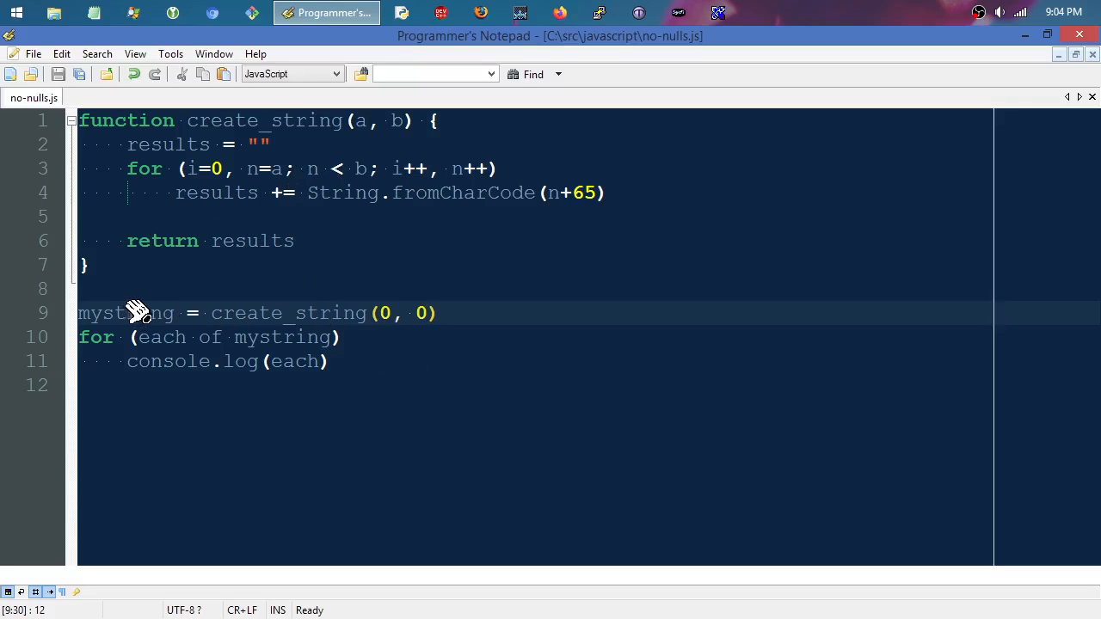
Step: Rename the loop variable 'each' to 'chr' in the for loop and console.log
double_click(124, 312)
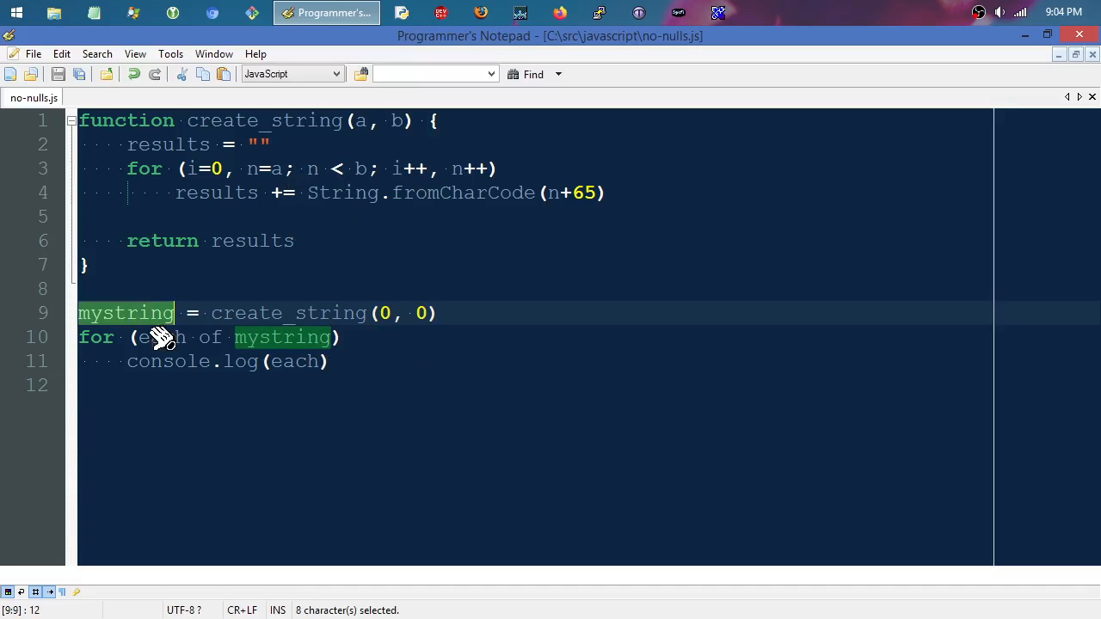
mouse_move(196, 336)
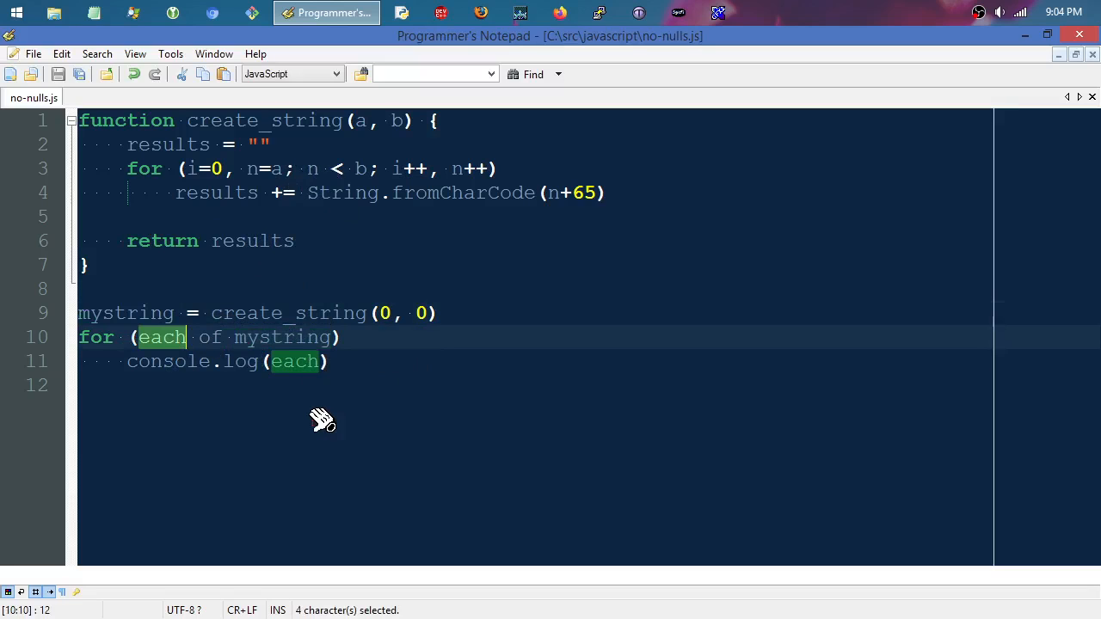
type("chr")
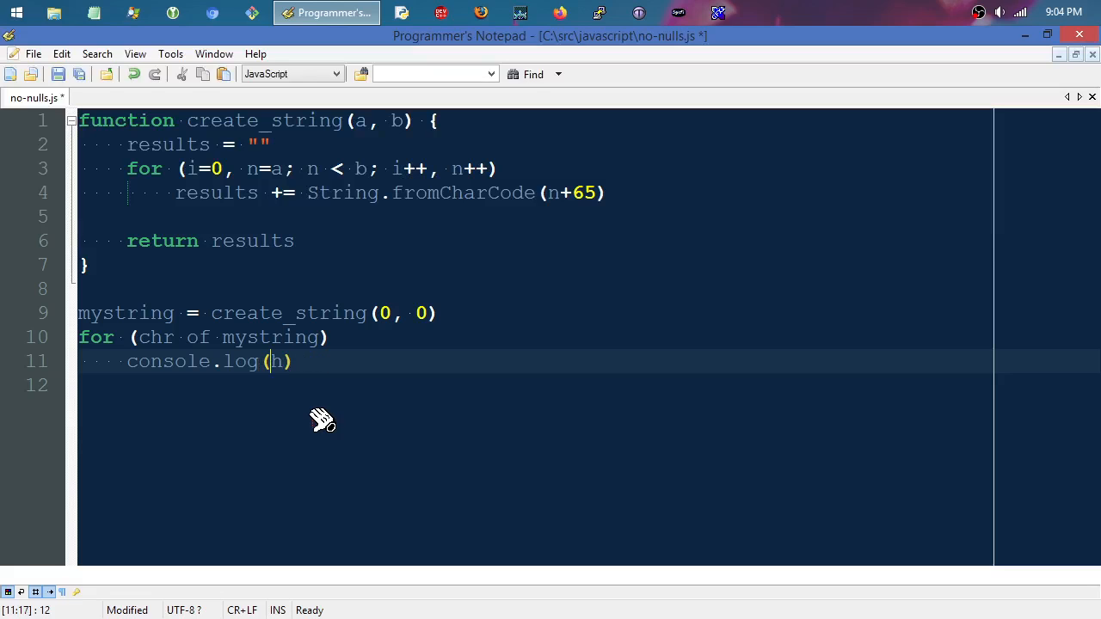
type("chr")
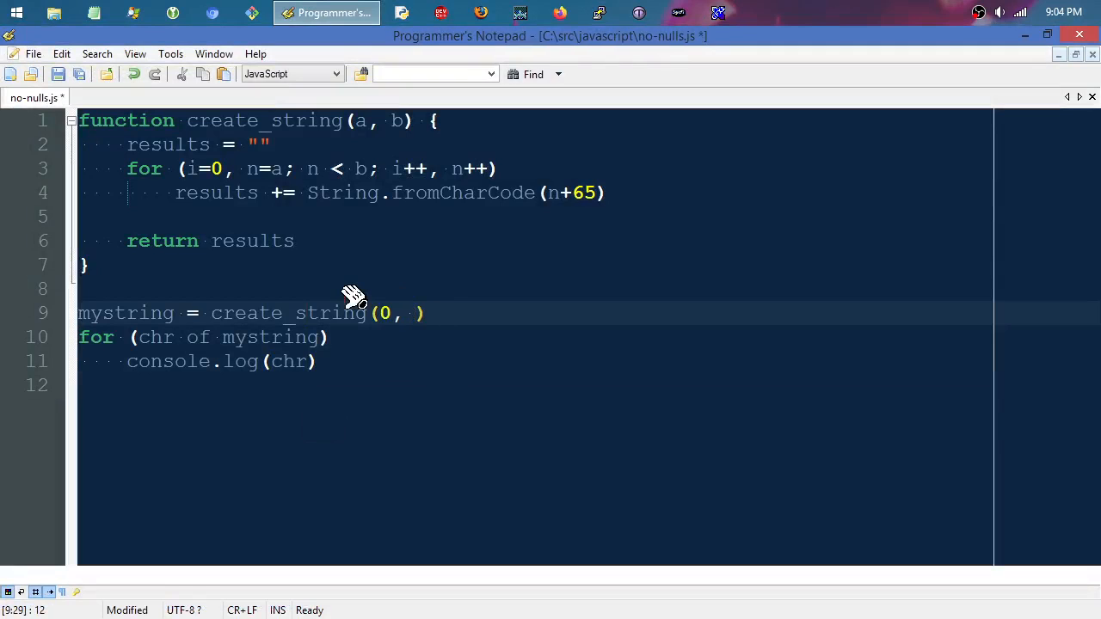
type("26")
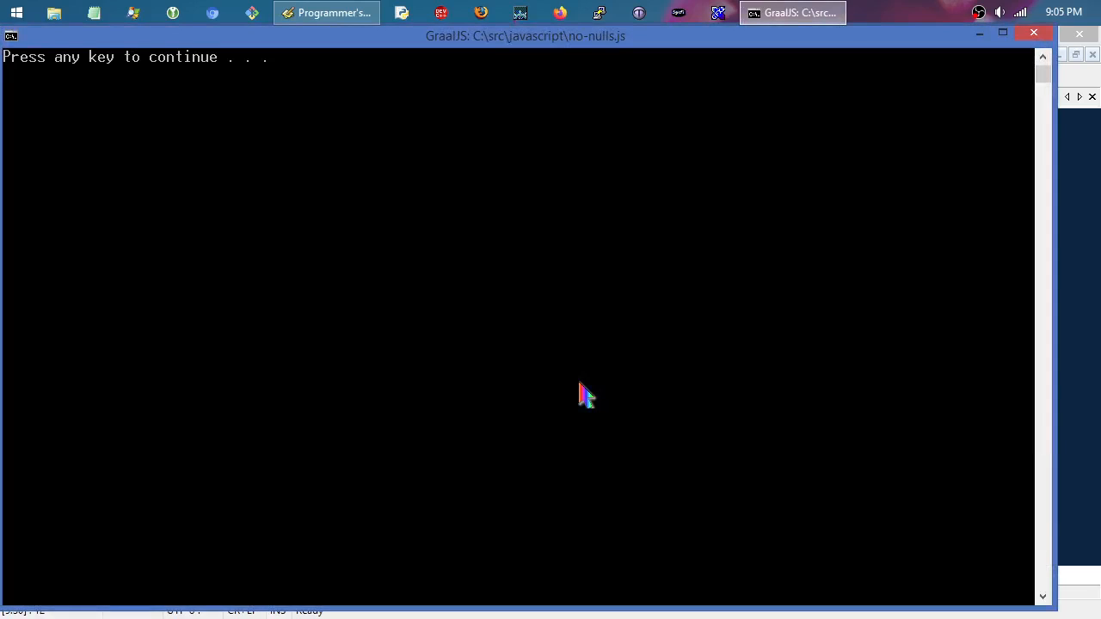
Step: Close the GraalJS console after no-nulls.js printed no letters
key("enter")
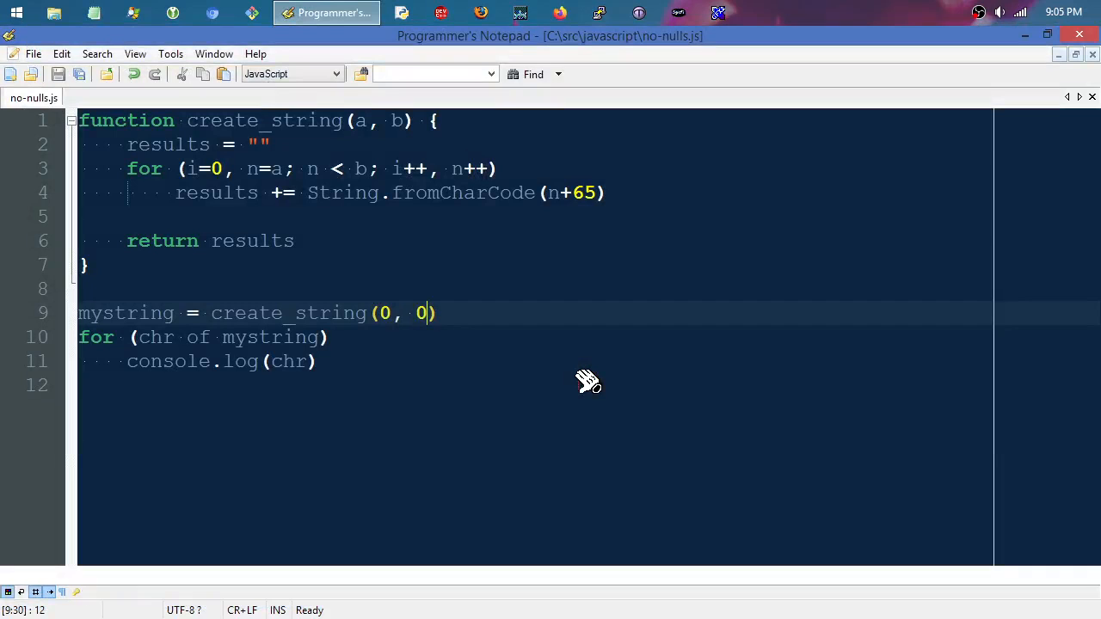
mouse_move(860, 56)
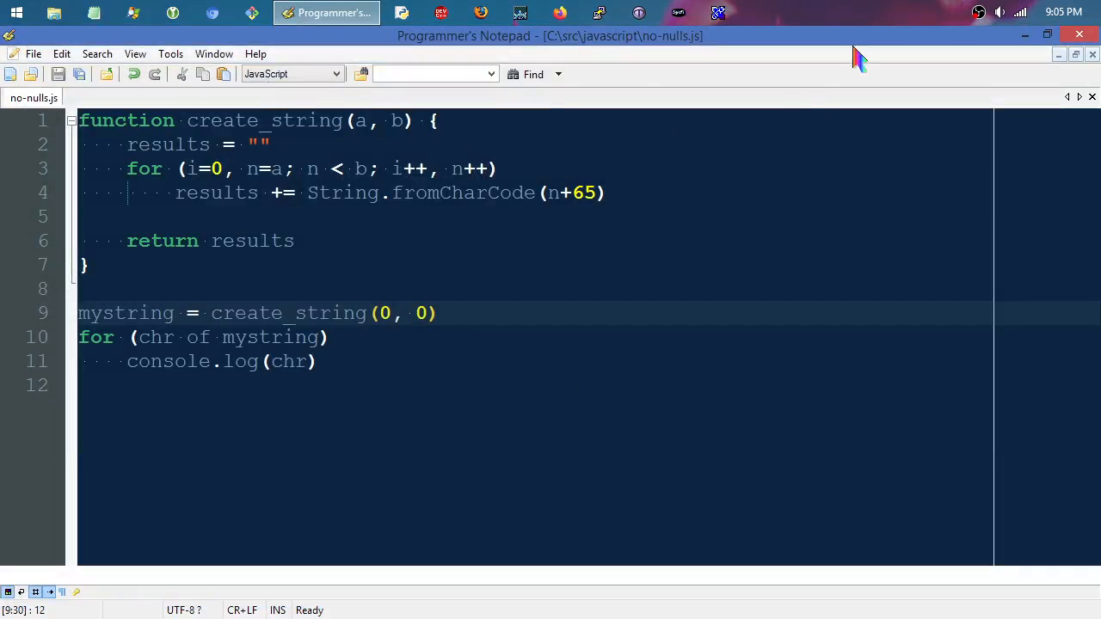